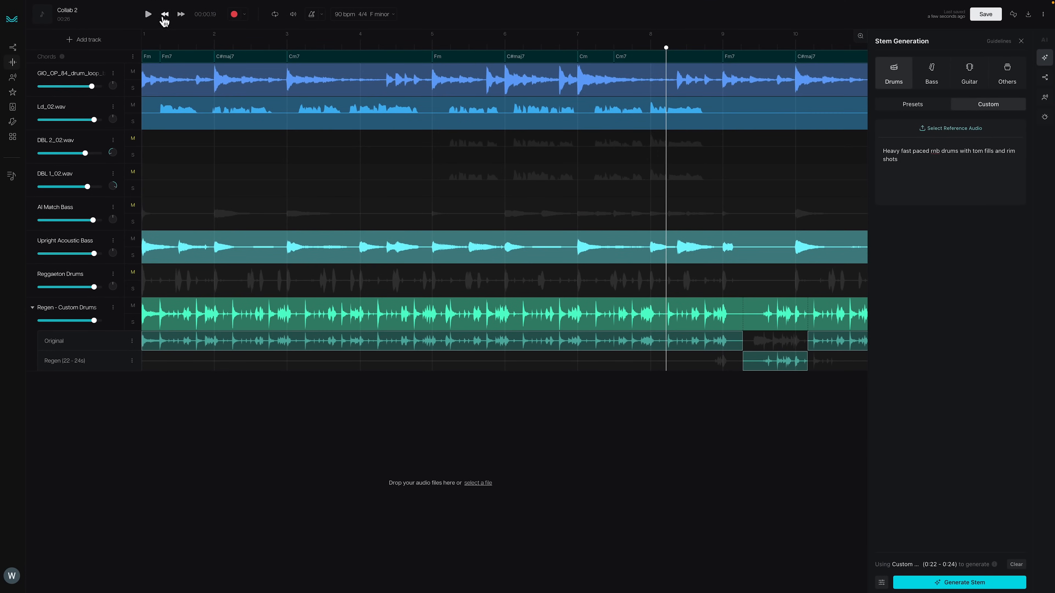
Step: Start a new project from the AI Studio project list with the audio tracks loaded
click(147, 15)
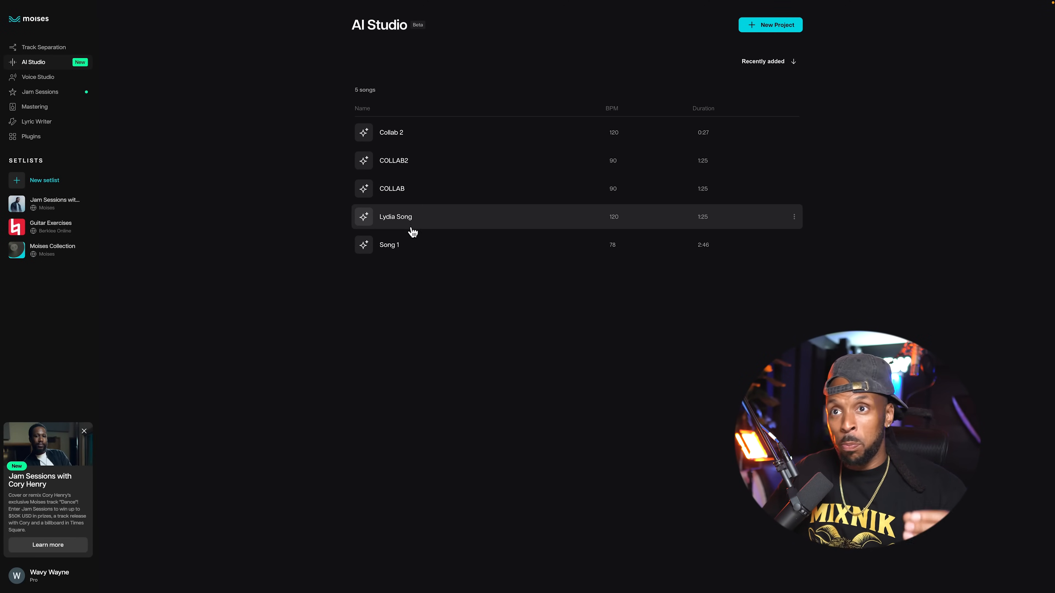
mouse_move(784, 33)
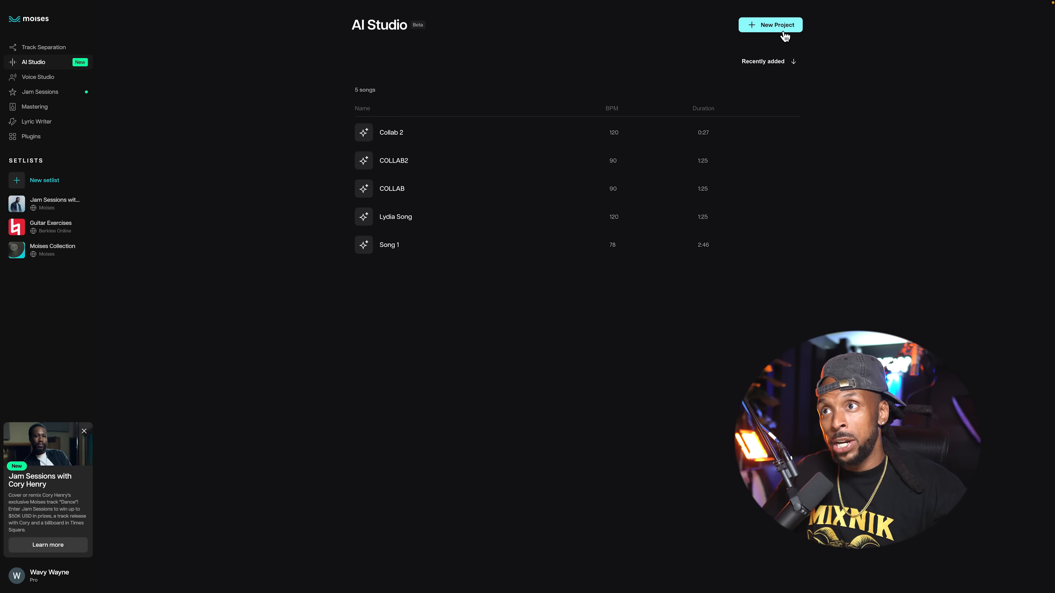
click(770, 25)
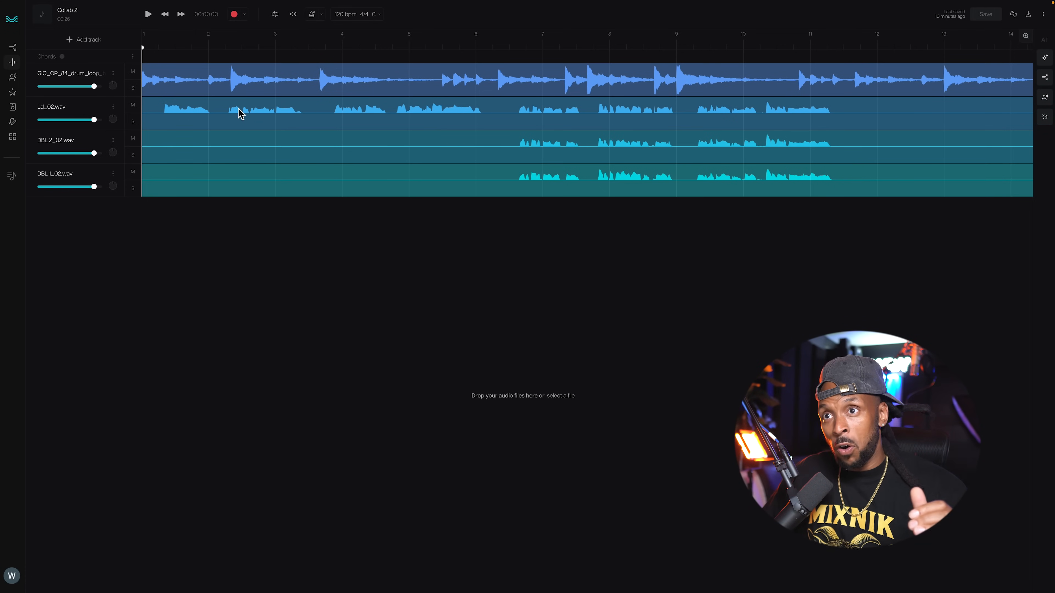
mouse_move(545, 200)
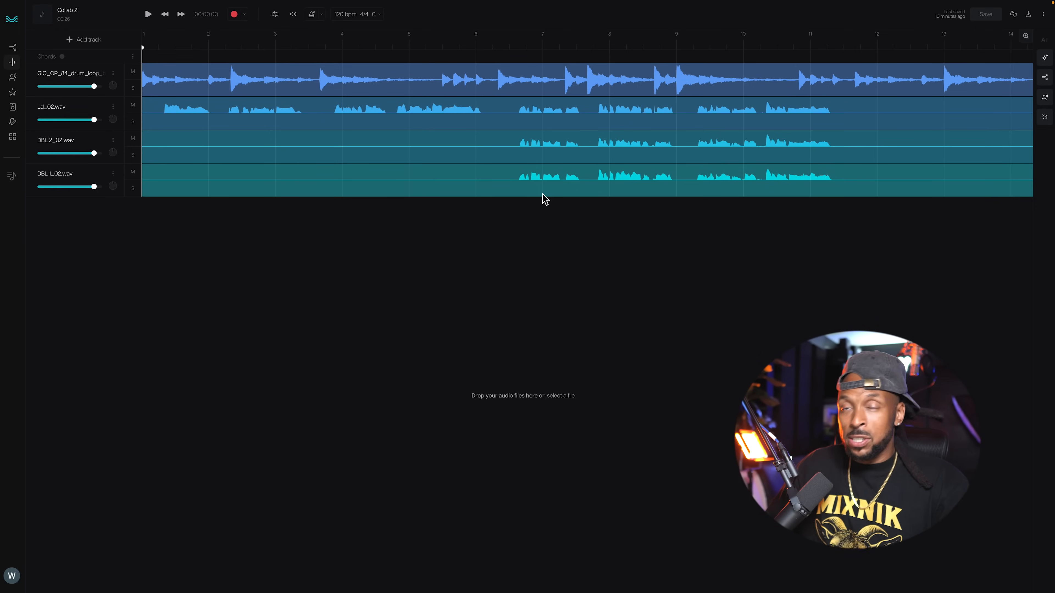
click(147, 13)
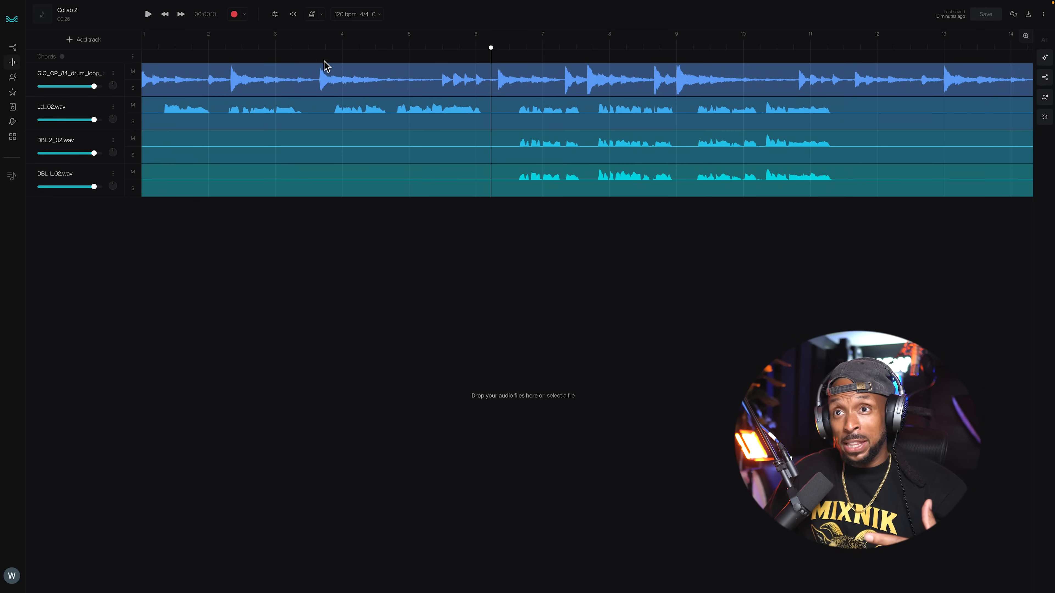
mouse_move(261, 33)
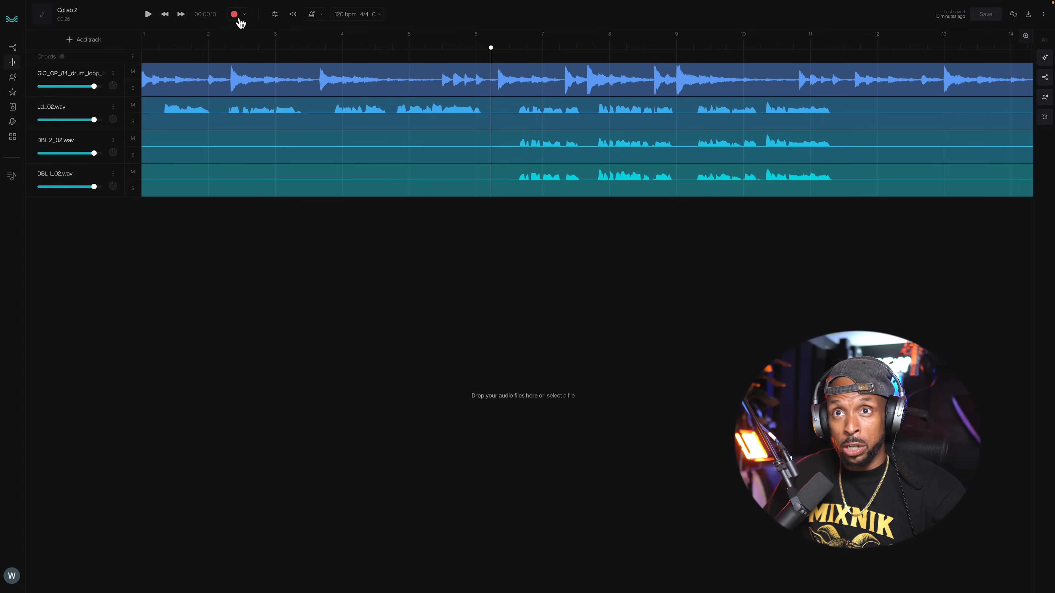
Step: Choose the Pro Tools Carbon interface on channel 2 as the recording source
click(244, 14)
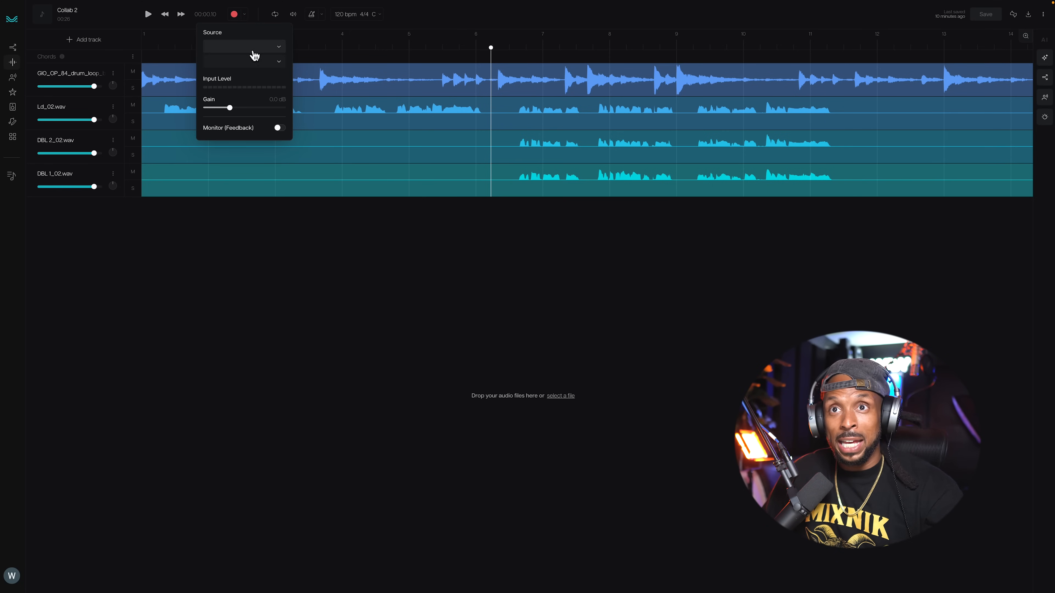
click(243, 46)
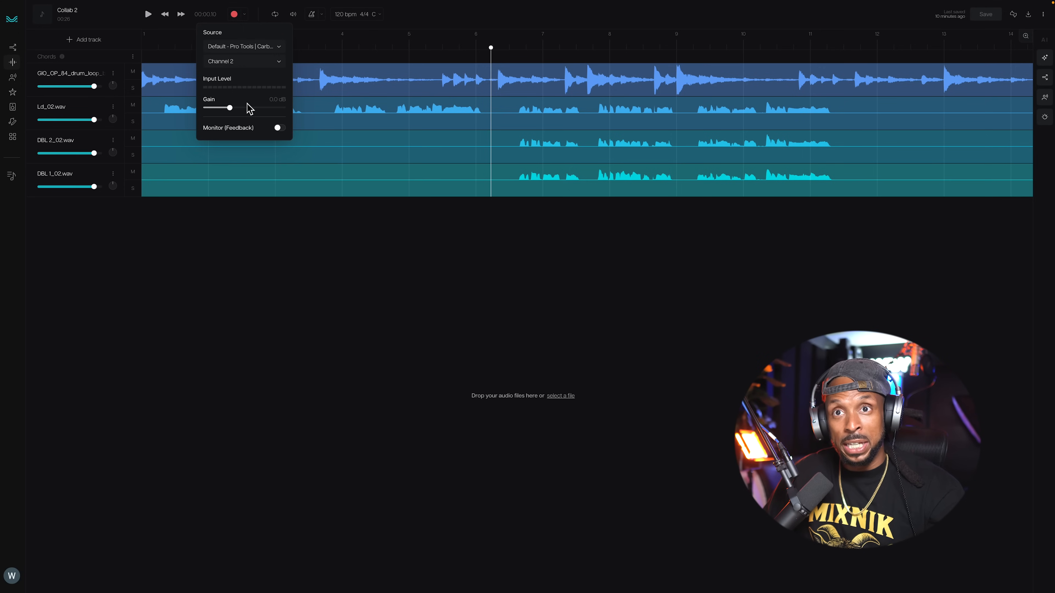
mouse_move(282, 165)
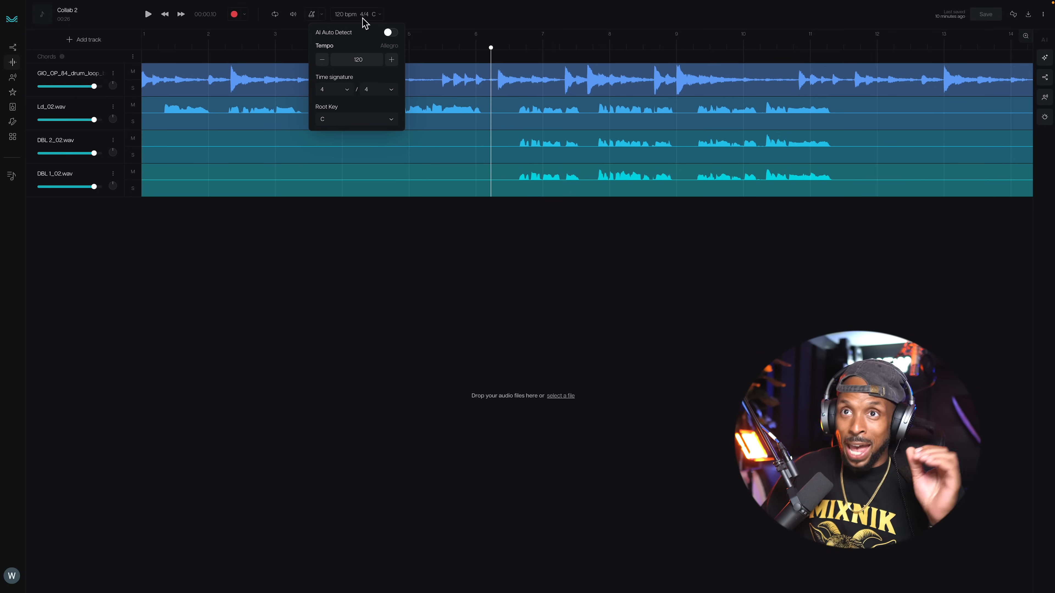
mouse_move(372, 33)
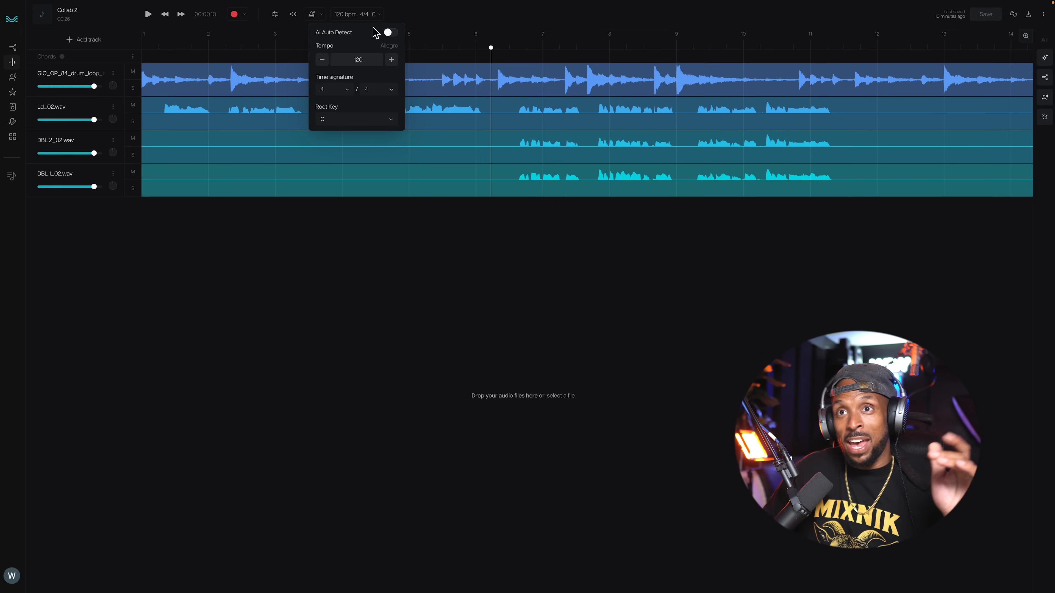
Step: Switch on AI Auto Detect for tempo, key and chords from the toolbar display
click(389, 33)
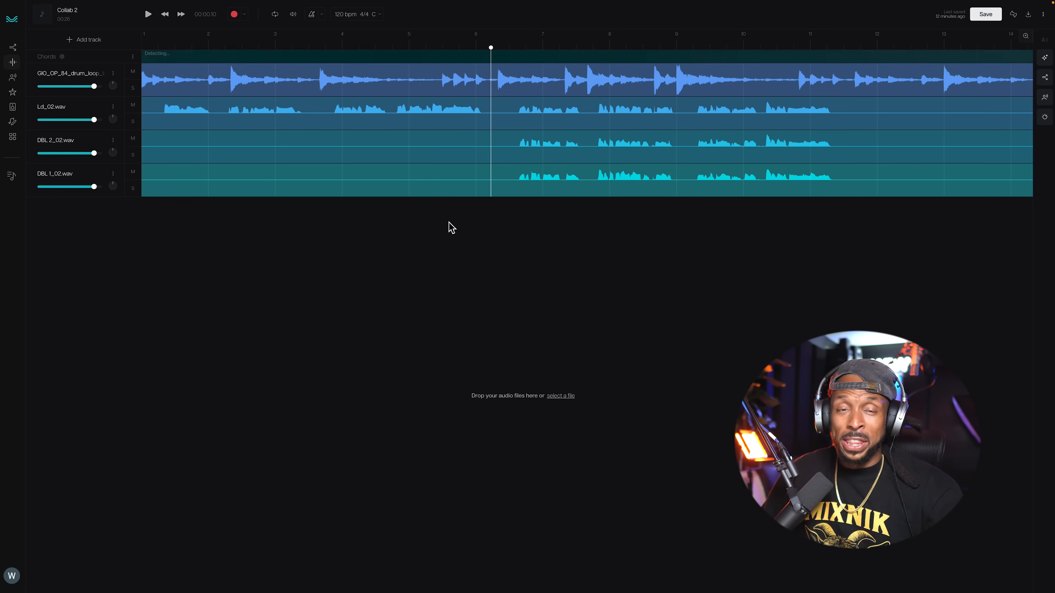
mouse_move(394, 111)
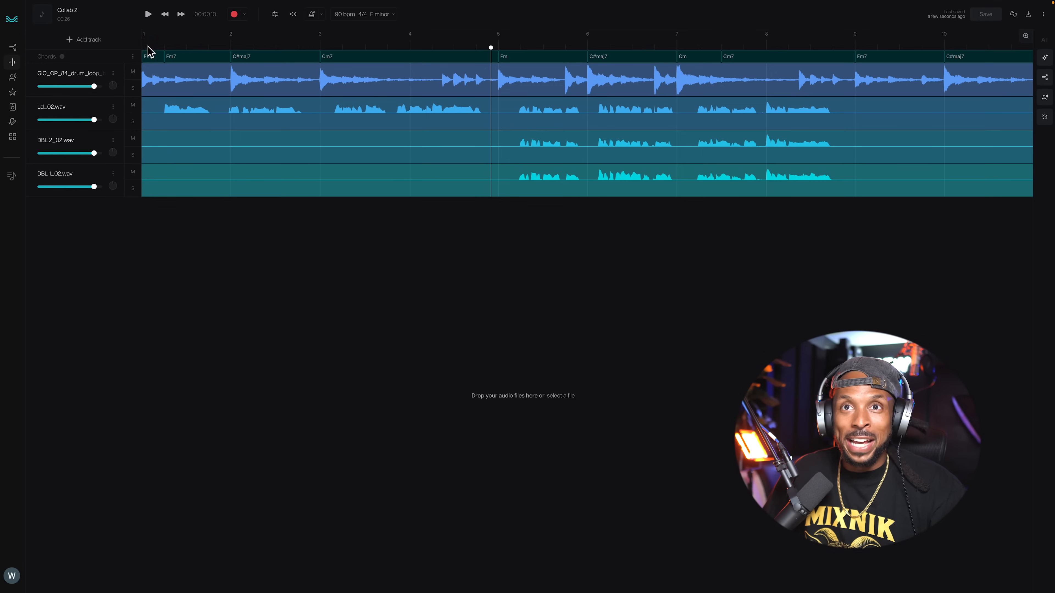
Step: Lower the volume sliders of the DBL 2_02.wav and DBL 1_02.wav backing vocal tracks
click(164, 13)
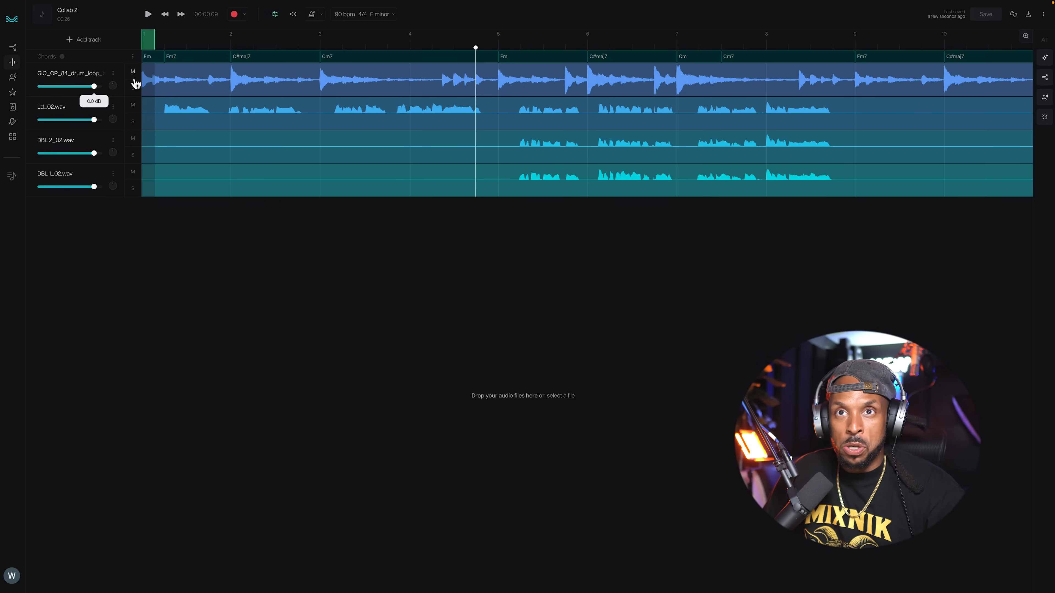
mouse_move(143, 189)
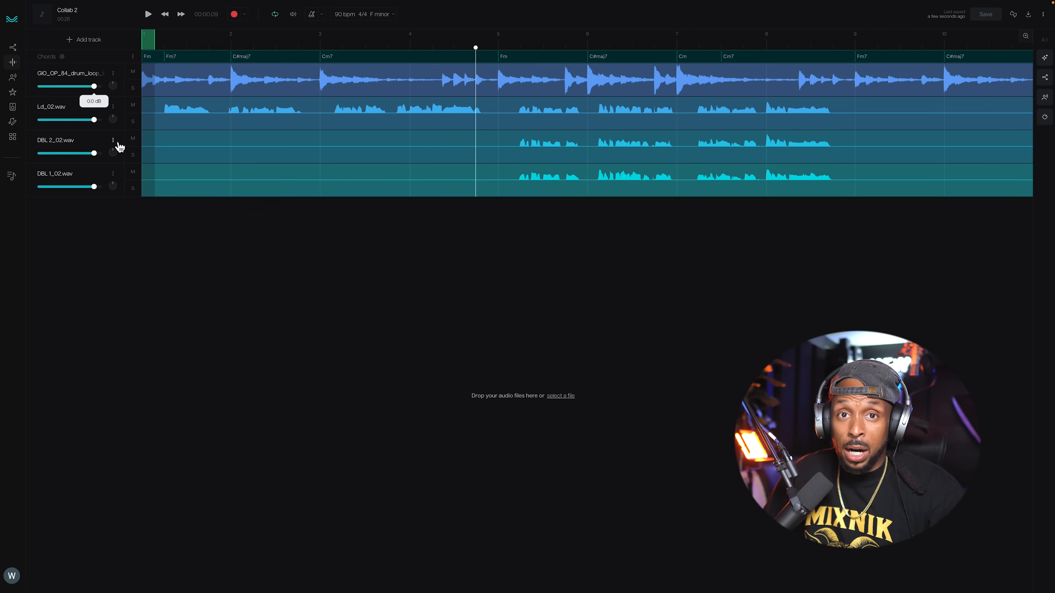
click(112, 140)
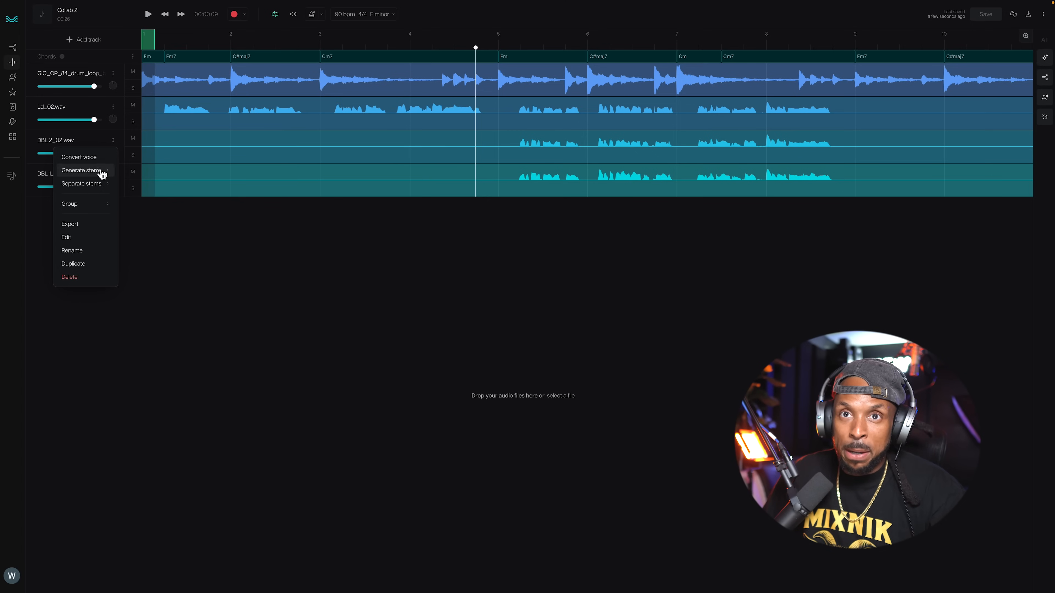
mouse_move(80, 183)
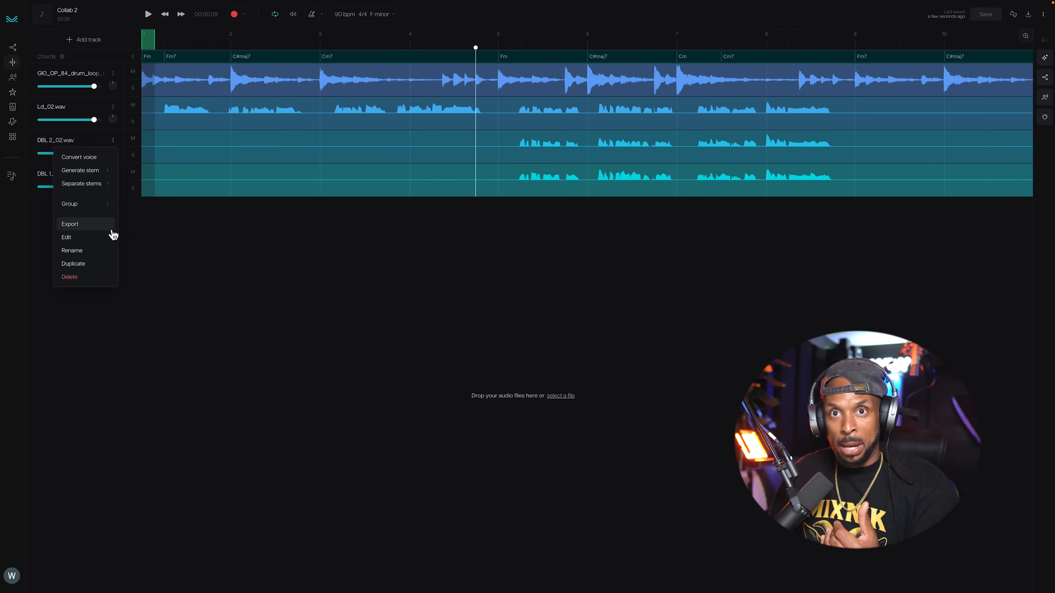
mouse_move(116, 232)
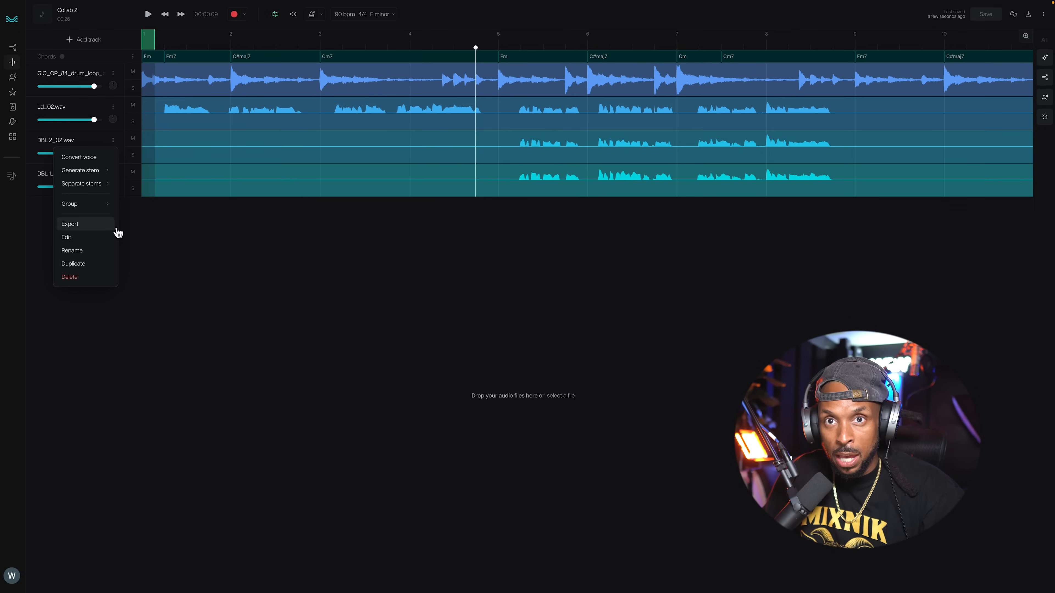
mouse_move(99, 271)
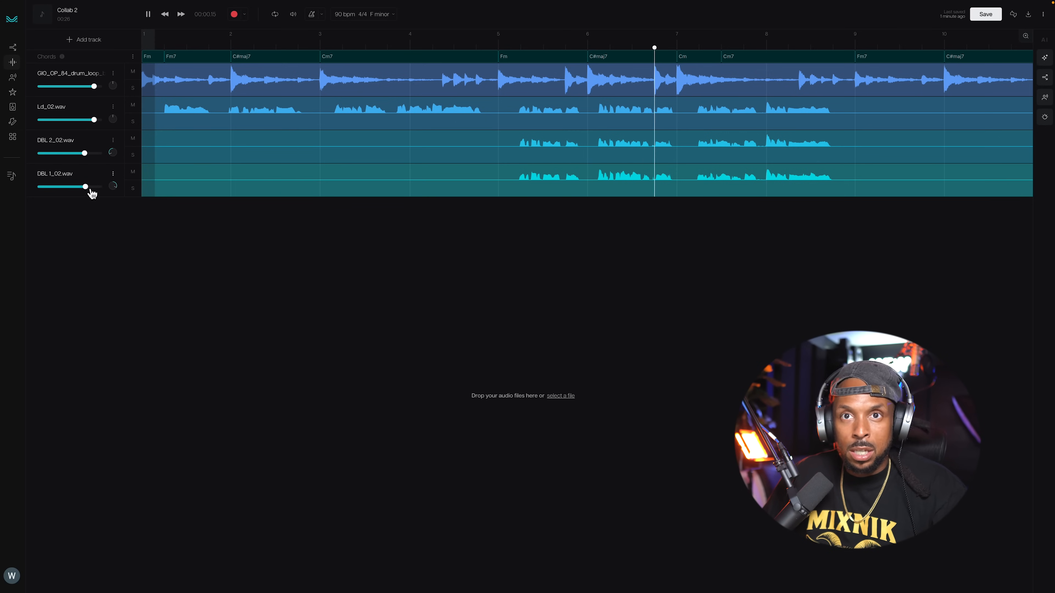
drag(98, 152, 82, 152)
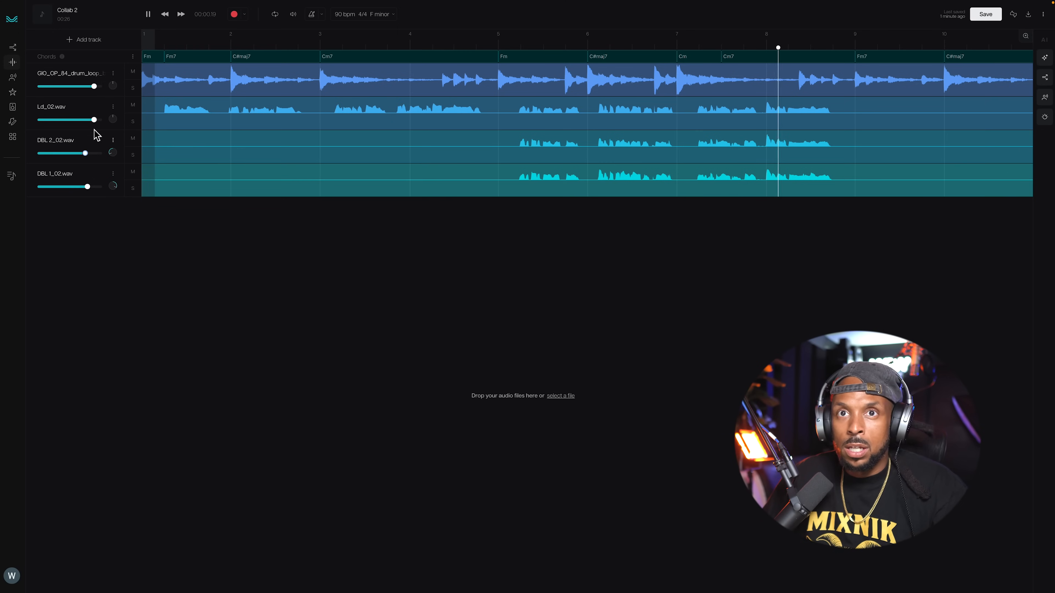
click(165, 13)
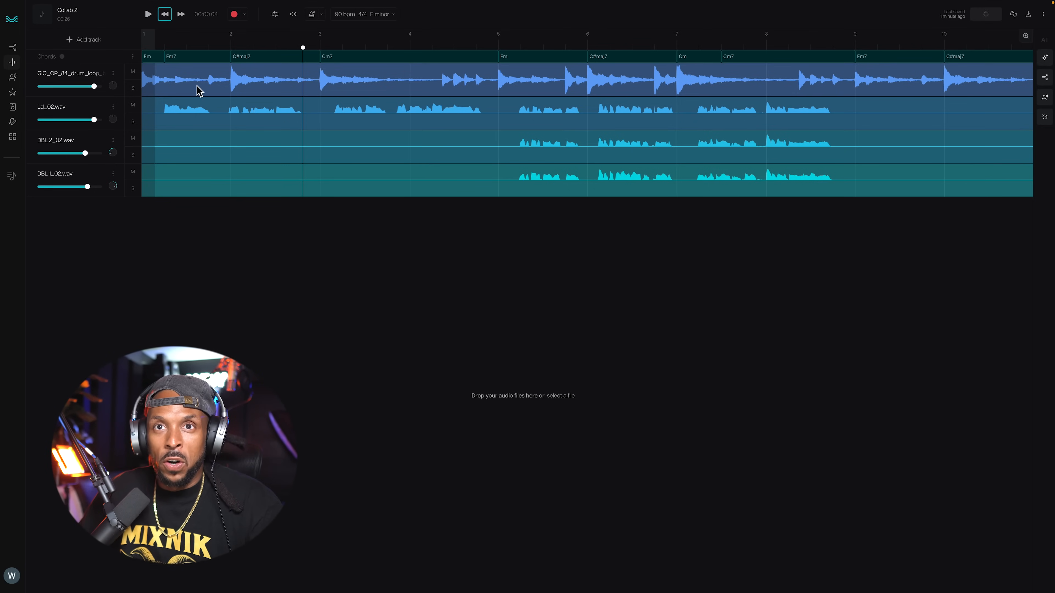
Step: Show the Stem Generation panel's Drums Custom options, then its bass presets using all four tracks
click(133, 105)
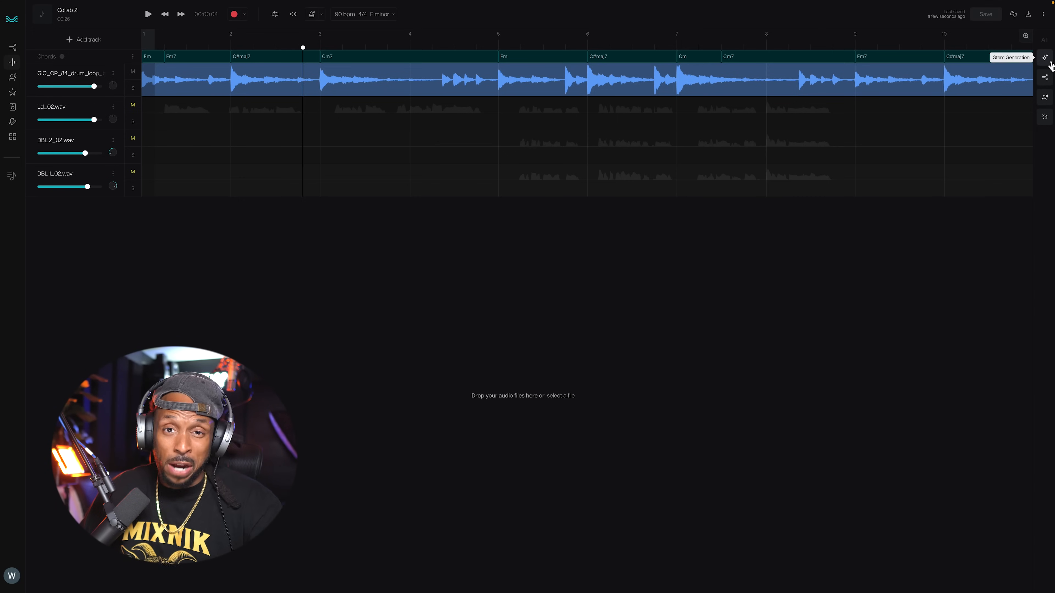
click(1046, 57)
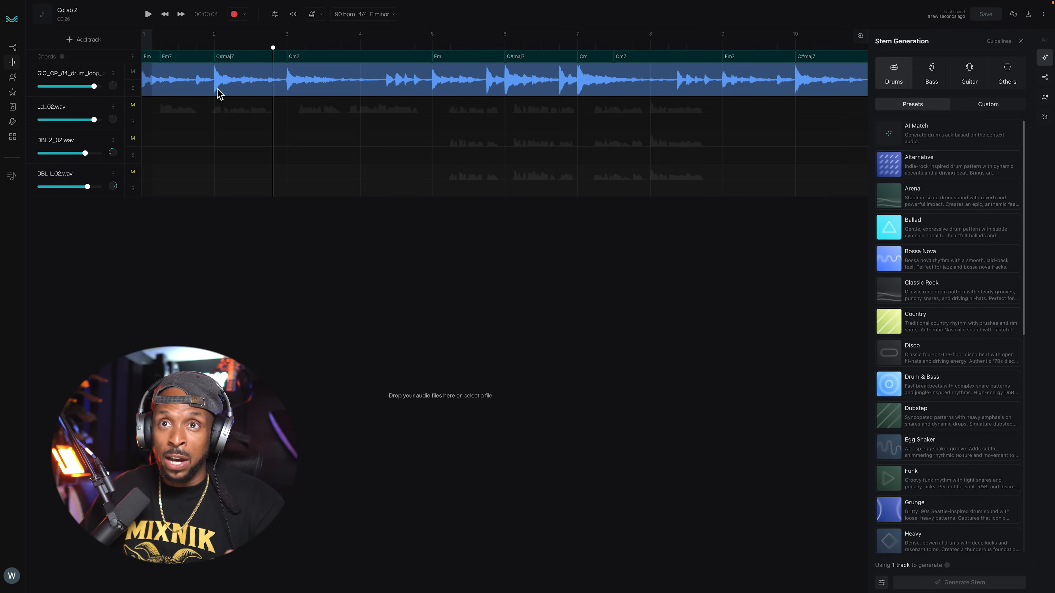
mouse_move(320, 83)
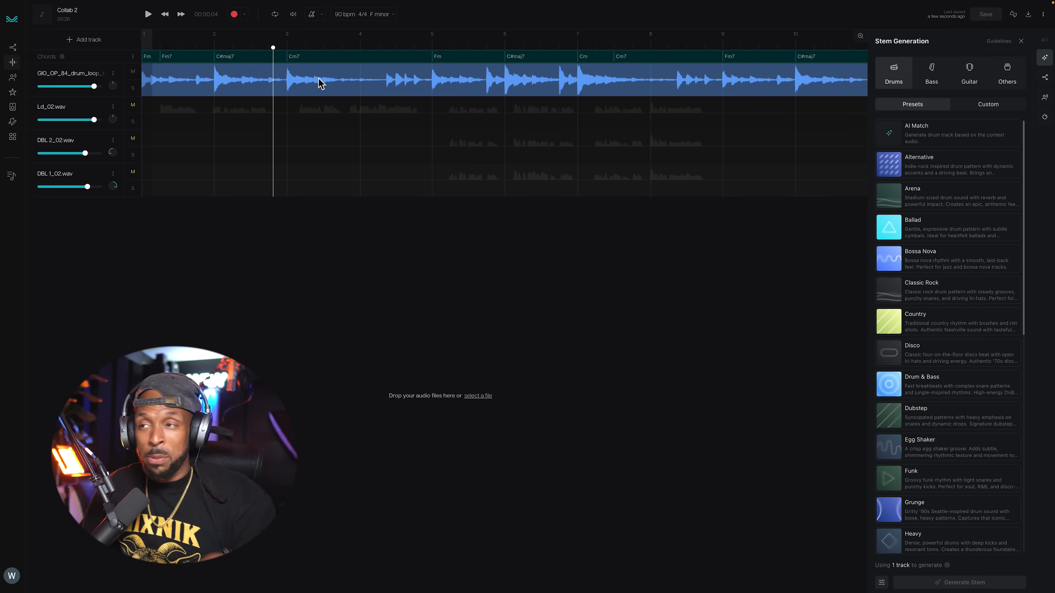
mouse_move(770, 160)
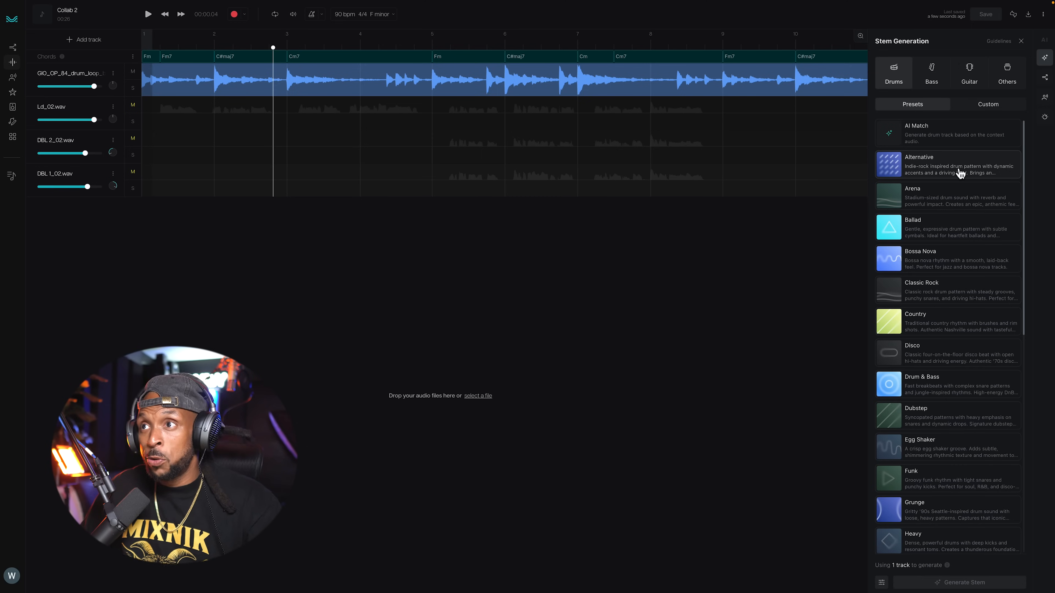
click(988, 104)
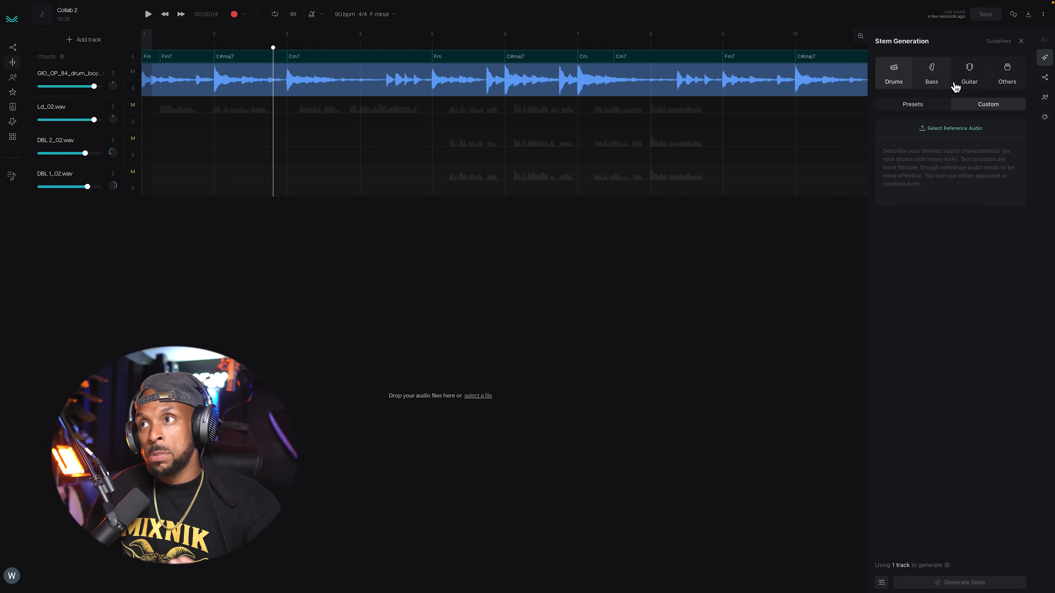
mouse_move(938, 125)
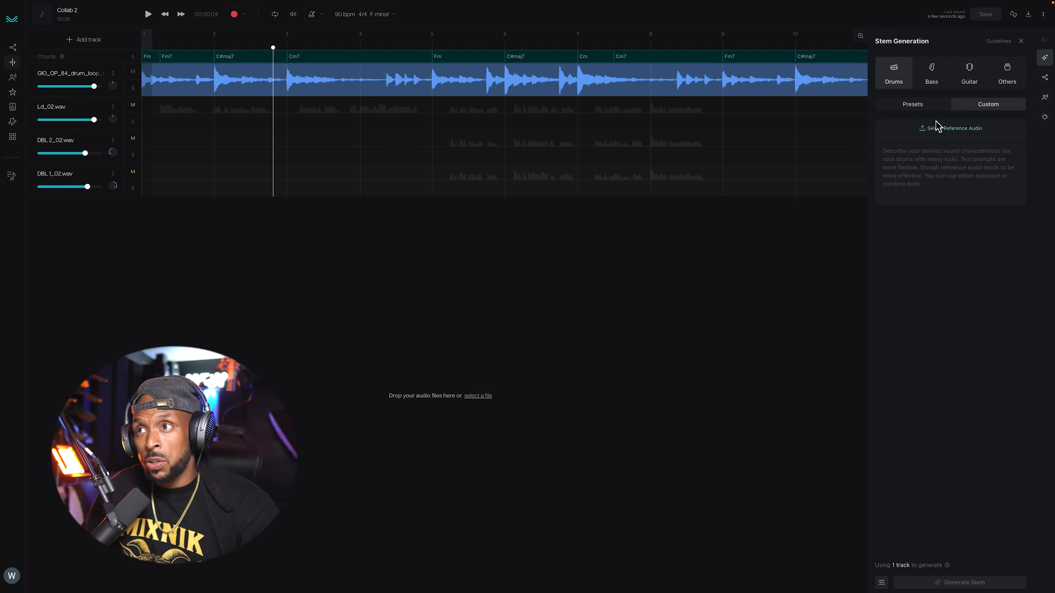
click(932, 71)
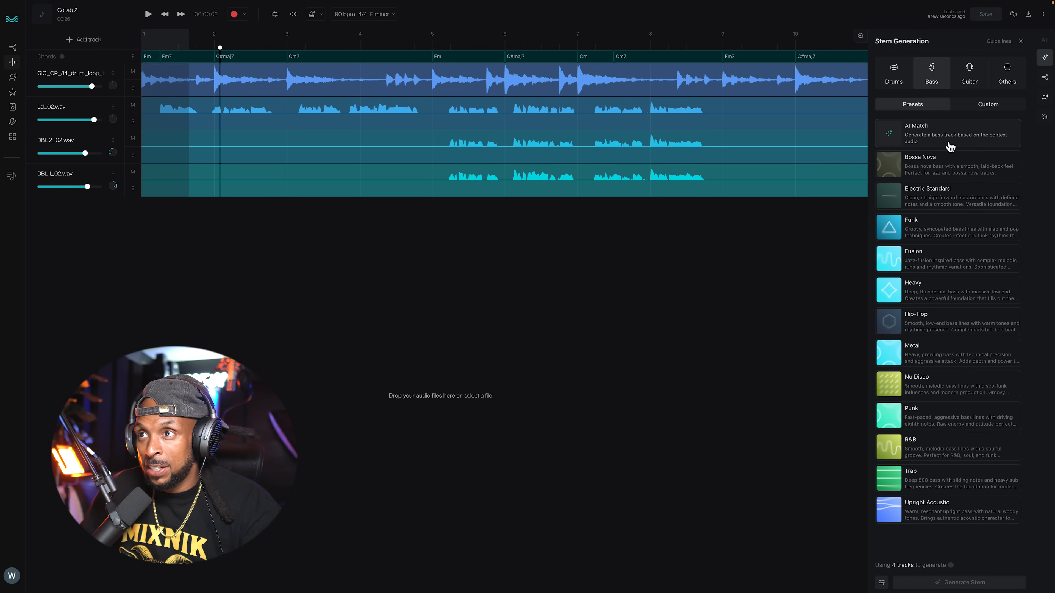
Step: Generate an AI Match Bass stem from the four existing tracks as a fifth track
click(959, 582)
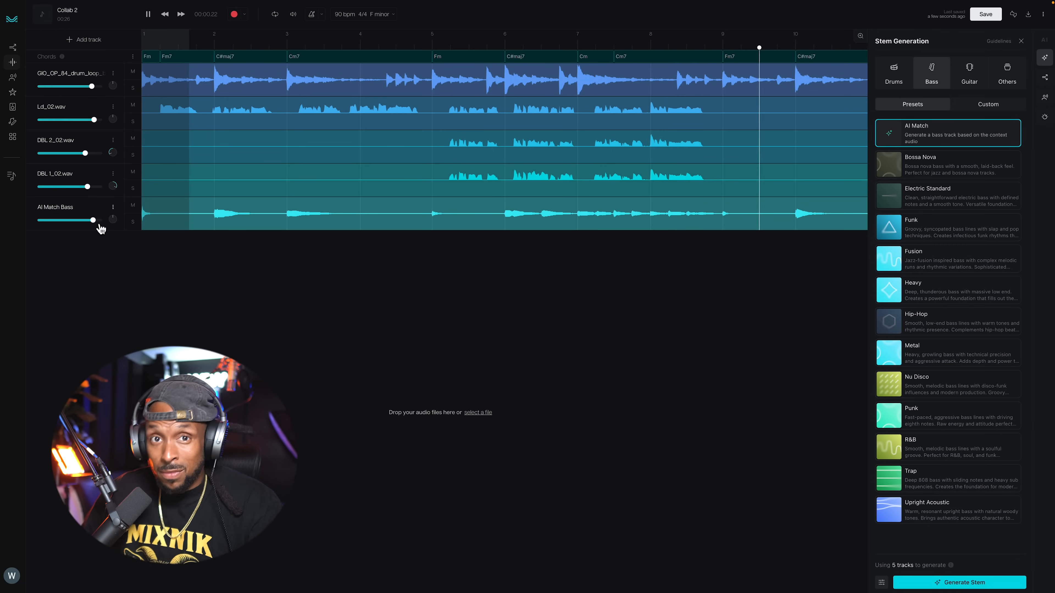
Step: Generate an Upright Acoustic Bass stem from the drum loop and lead vocal, and audition it
click(947, 510)
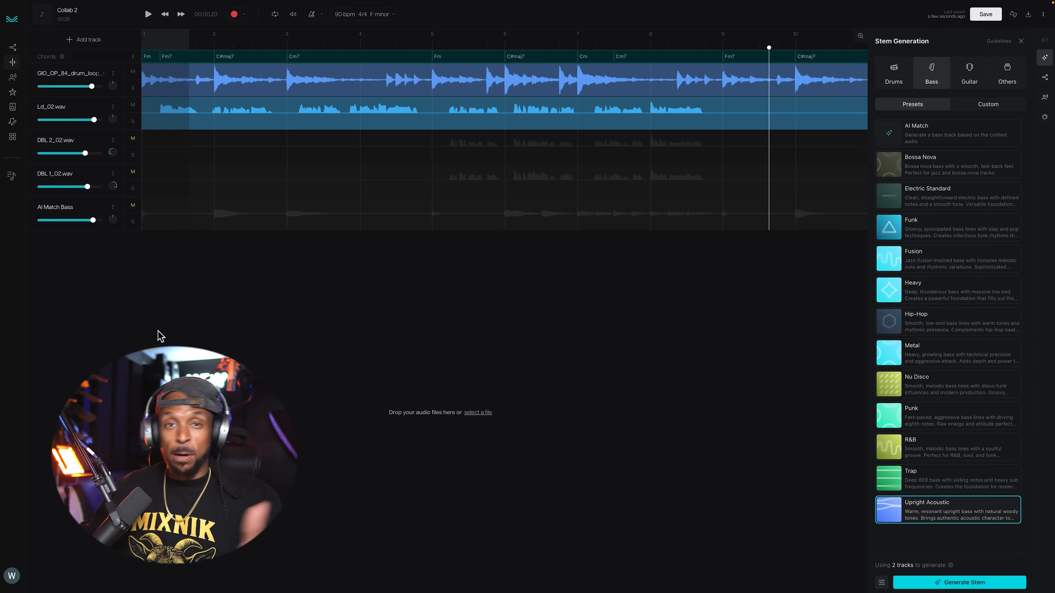
mouse_move(186, 158)
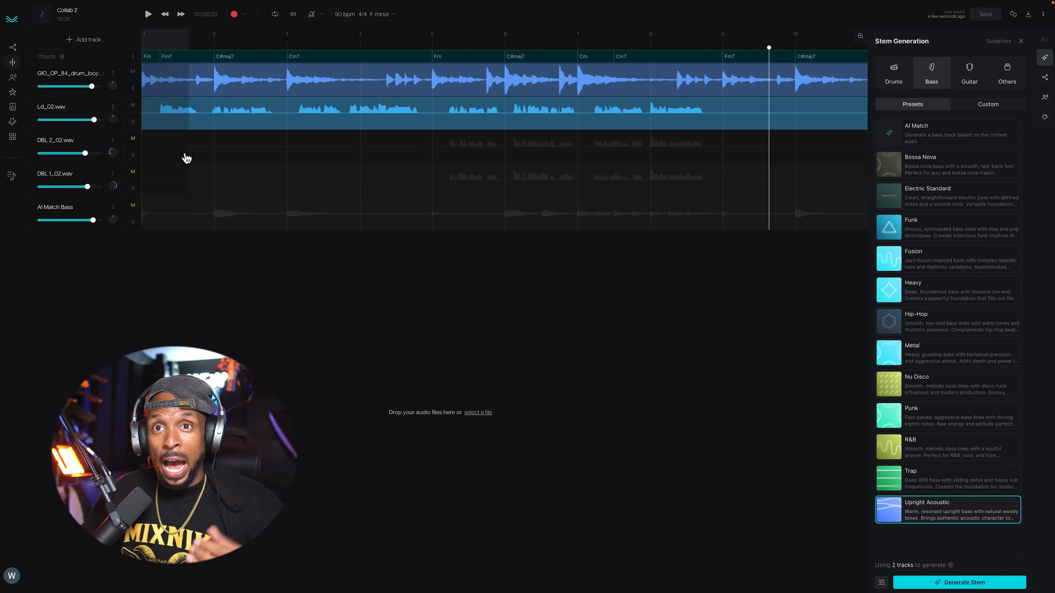
mouse_move(132, 221)
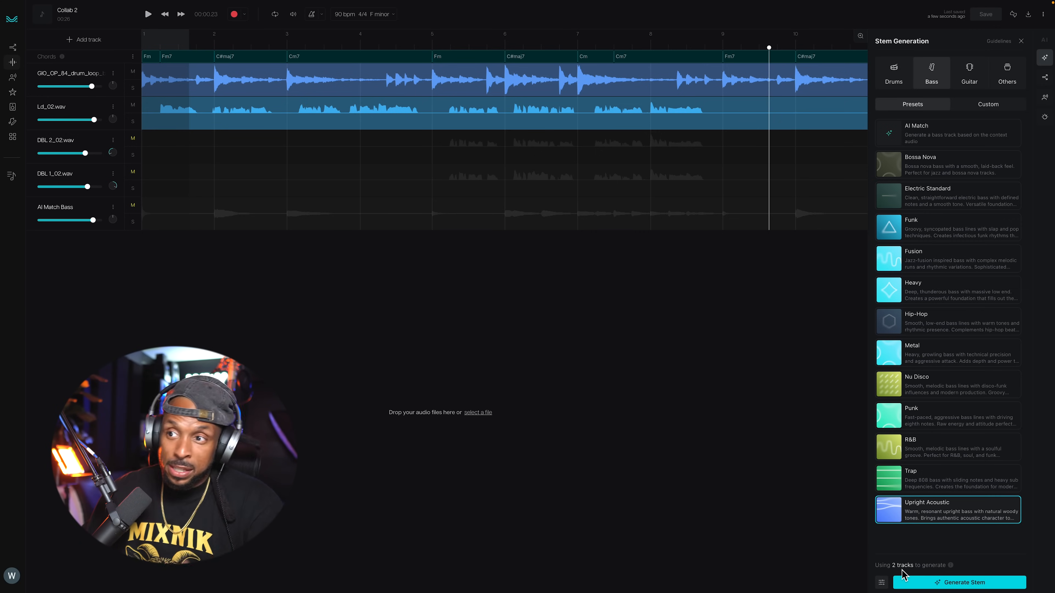
click(958, 583)
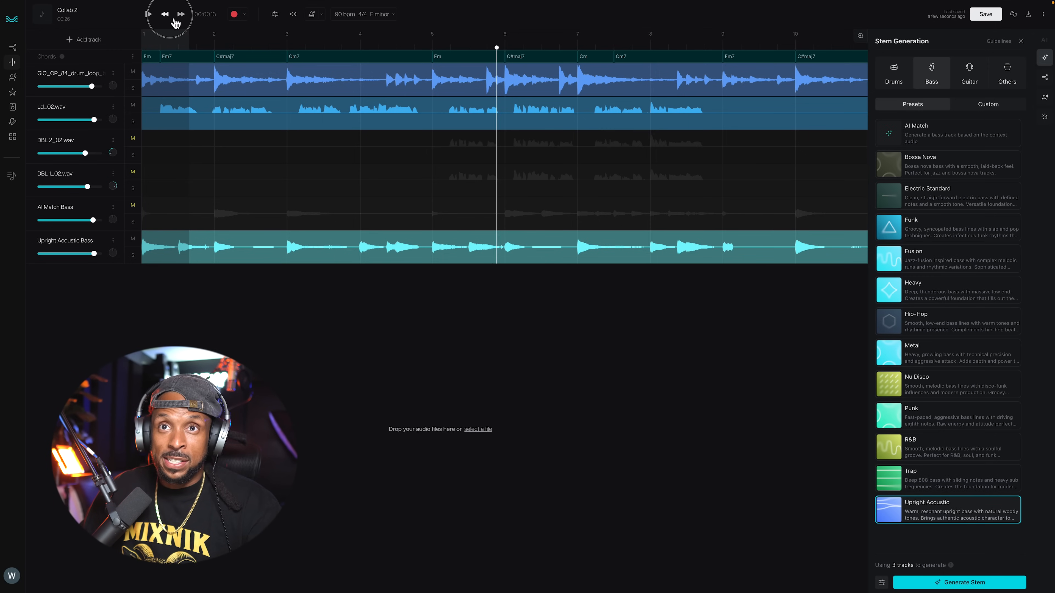
click(148, 13)
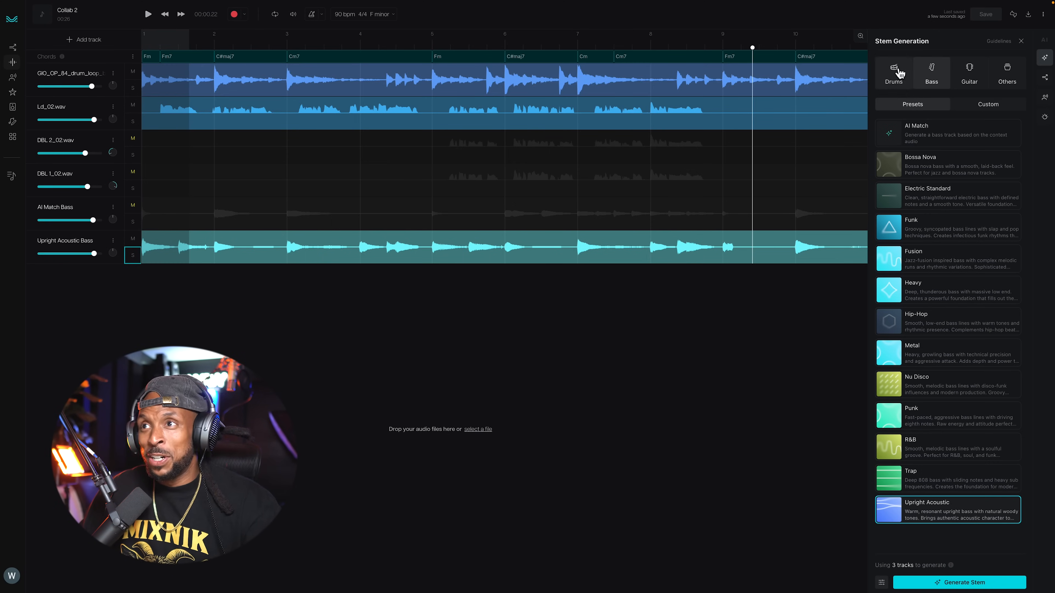
Step: Generate a Reggaeton Drums stem with Creative Control turned off
click(893, 72)
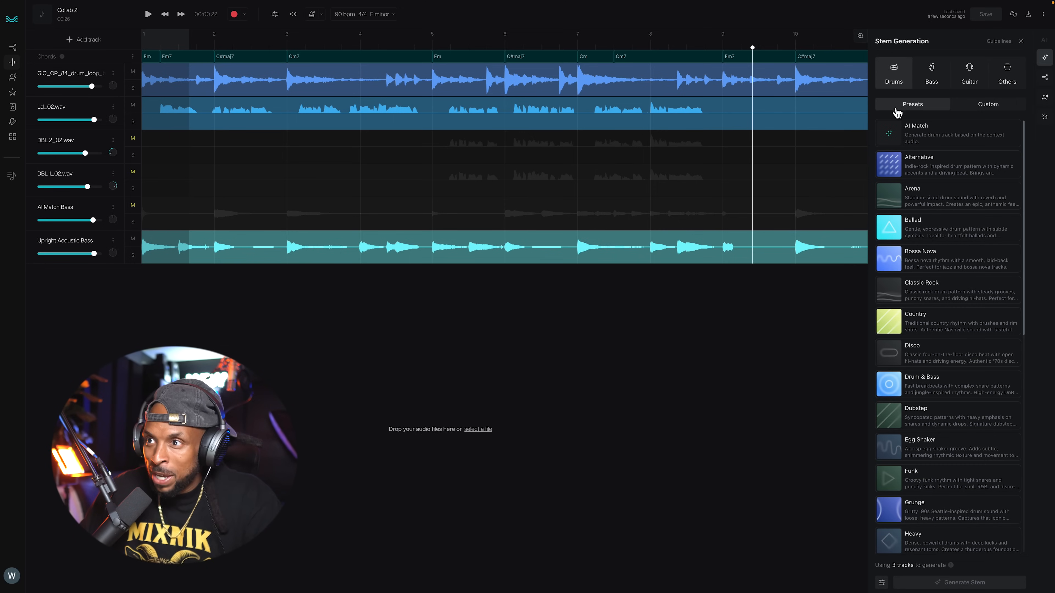
scroll(down, 3)
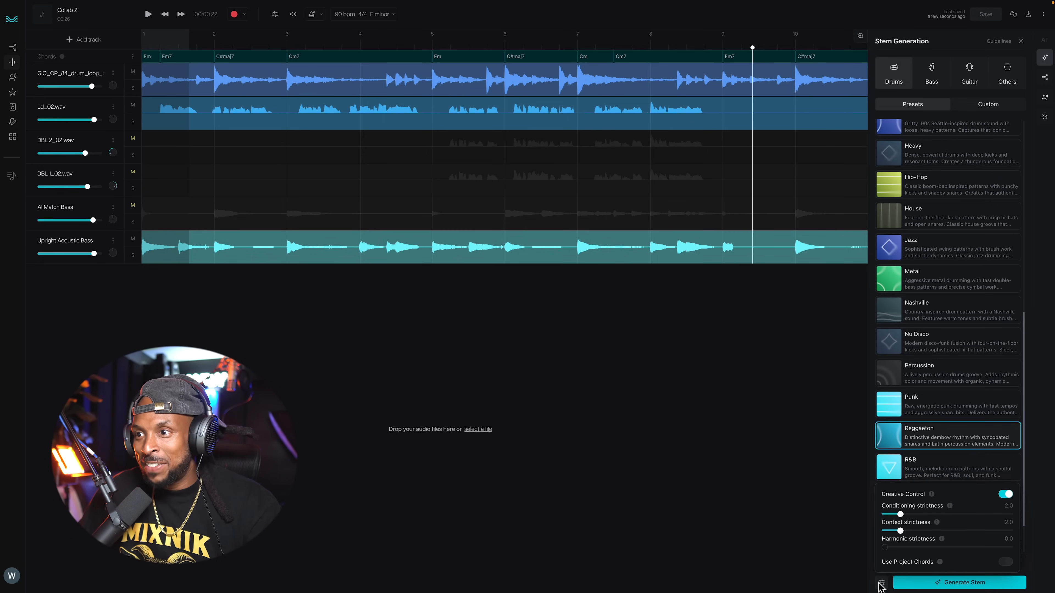
mouse_move(989, 507)
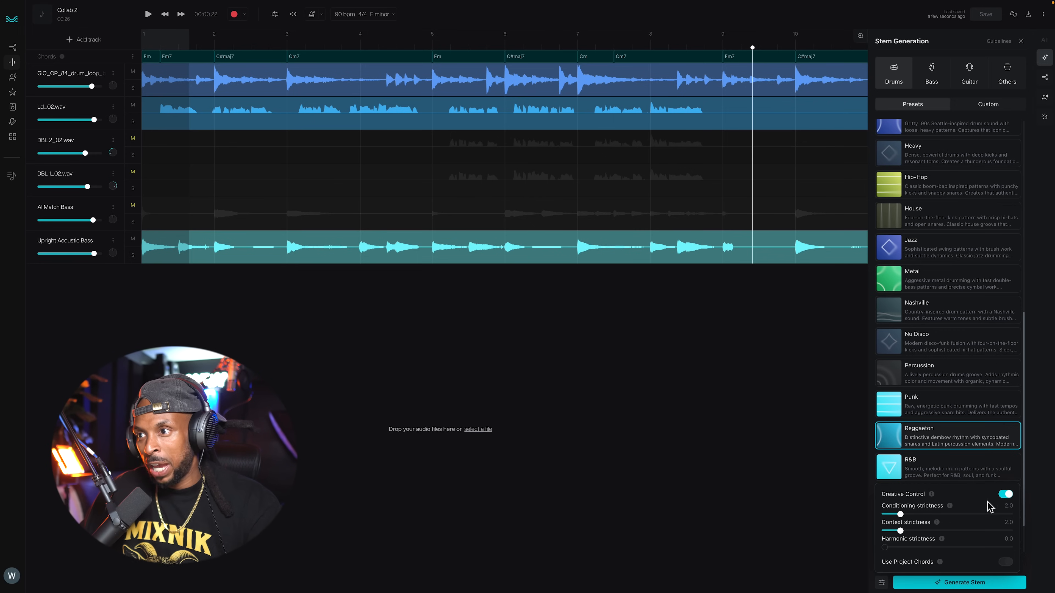
scroll(down, 3)
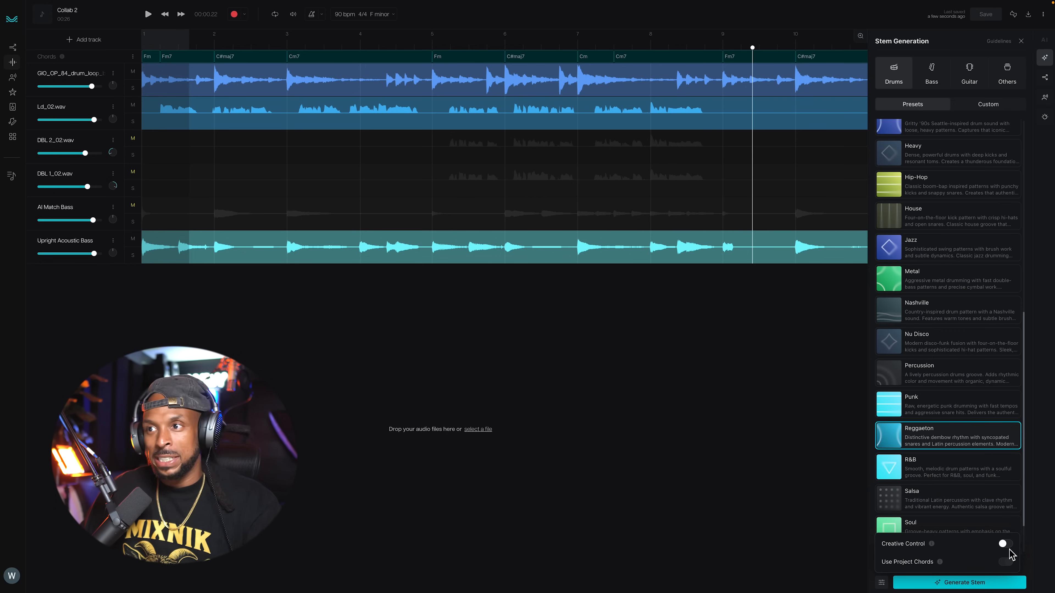
mouse_move(926, 441)
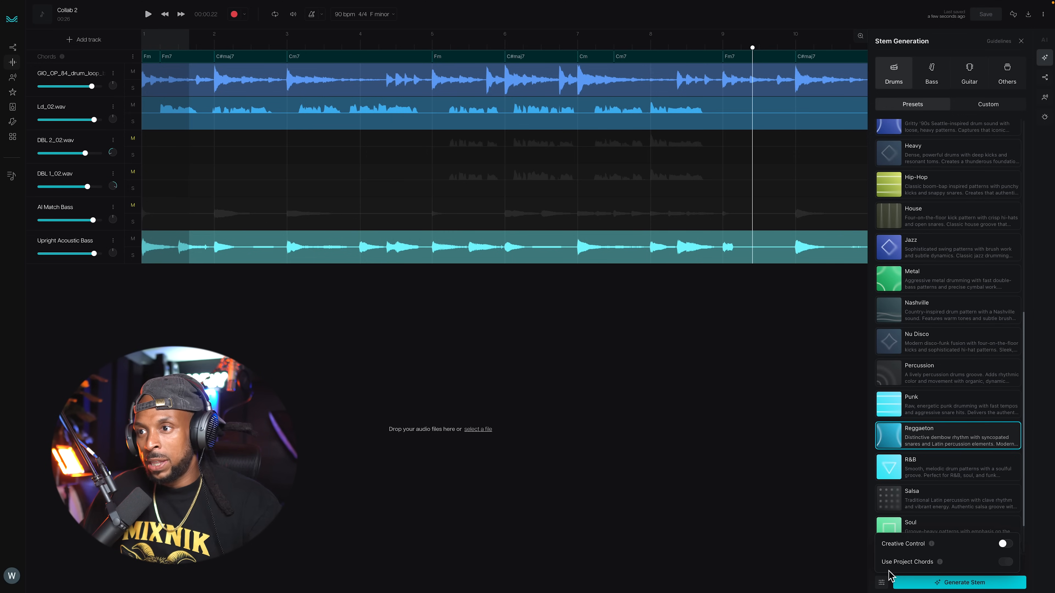
click(958, 583)
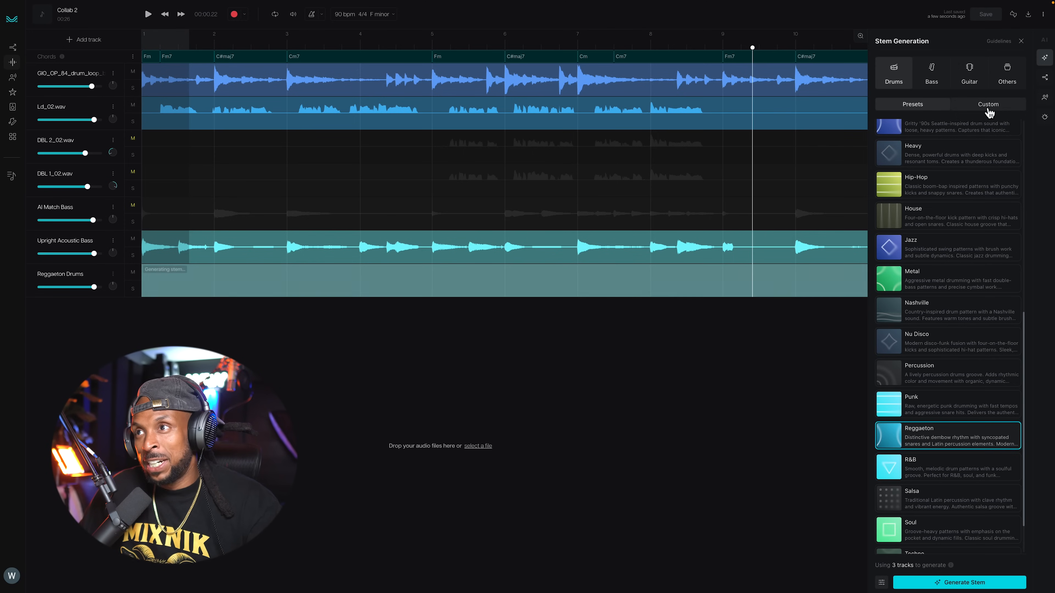
Step: Generate a Custom Drums stem from a heavy fast-paced RnB drums text prompt with tom fills and rim shots
click(988, 104)
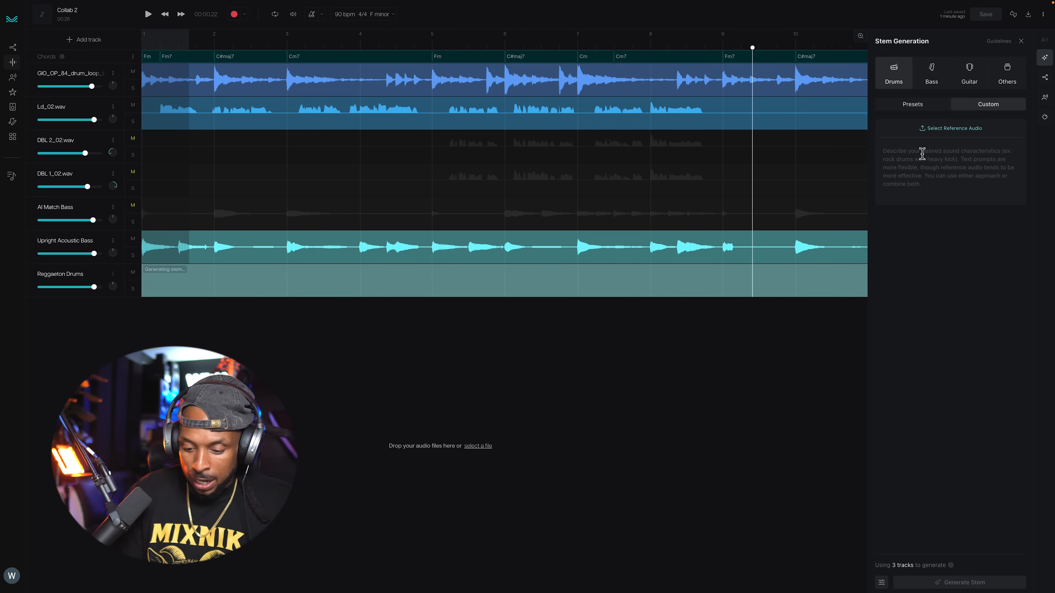
text(Heavy fast paced rnb drums with tom fills and rim shots)
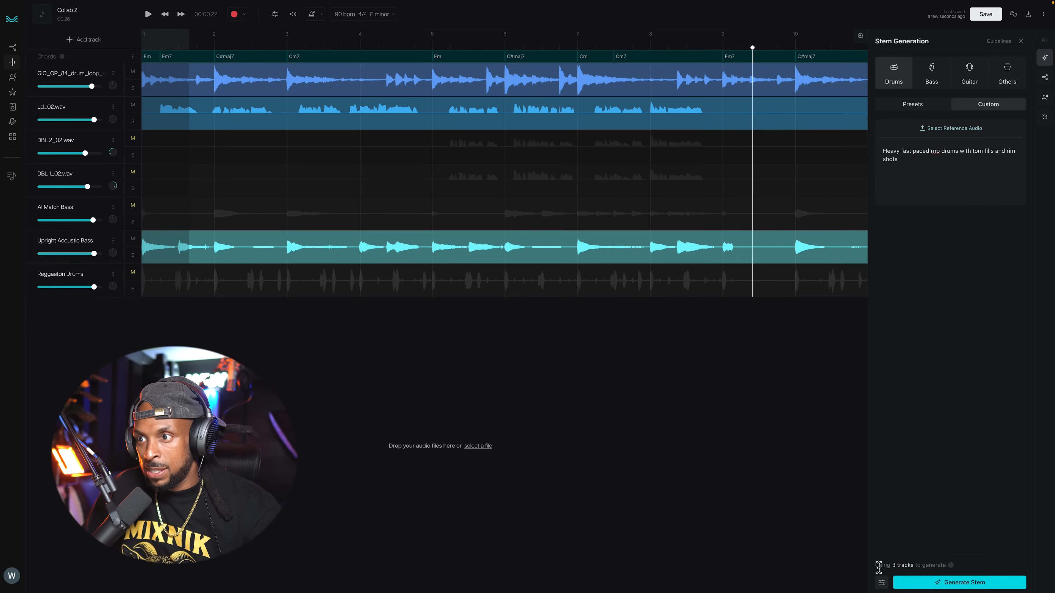
click(958, 582)
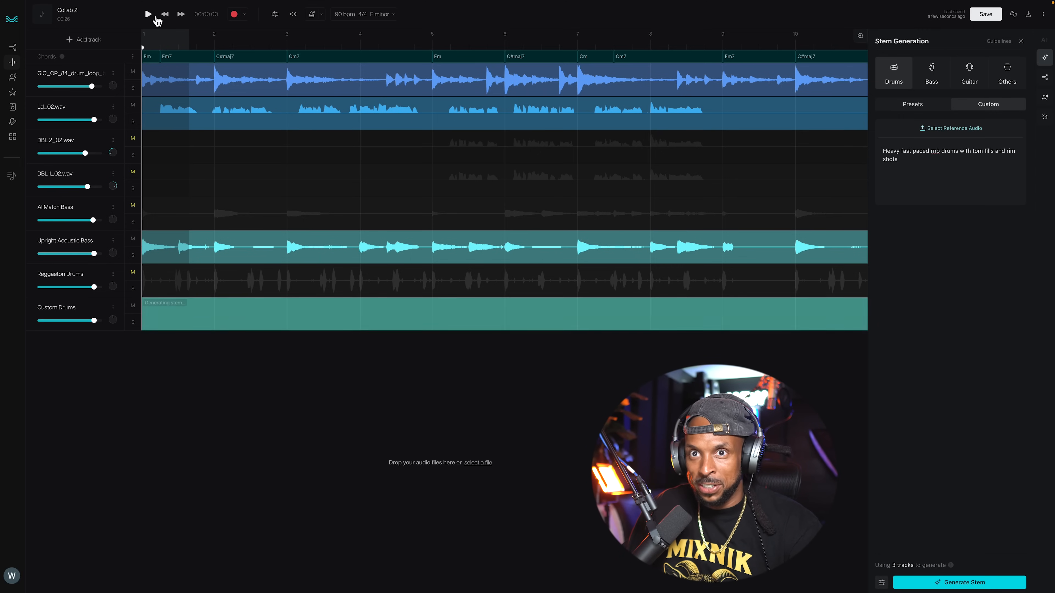
Step: Audition the finished Custom Drums stem in the mix by pausing and replaying the session
click(148, 14)
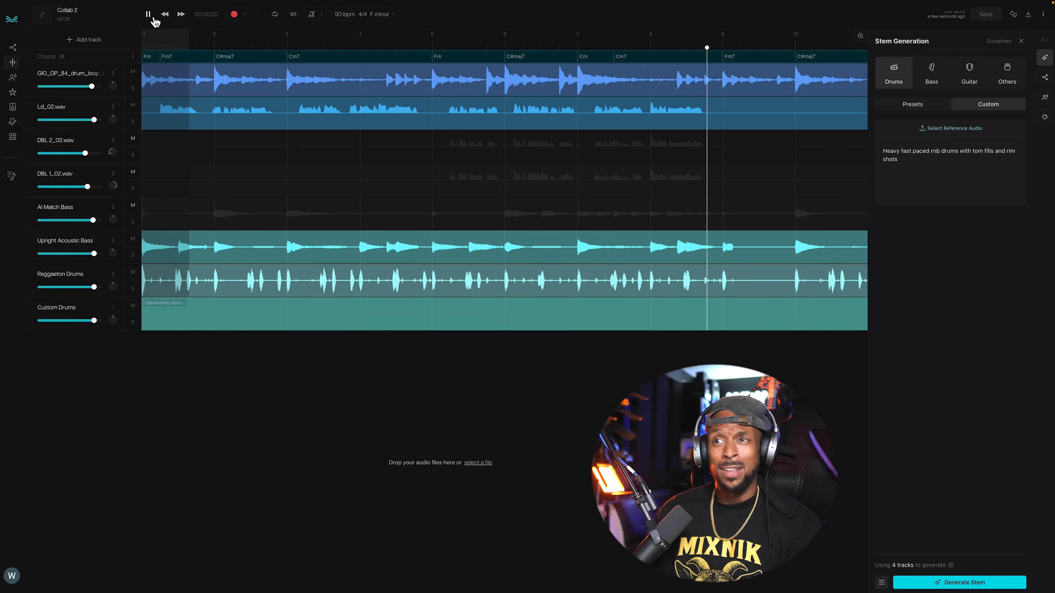
click(147, 14)
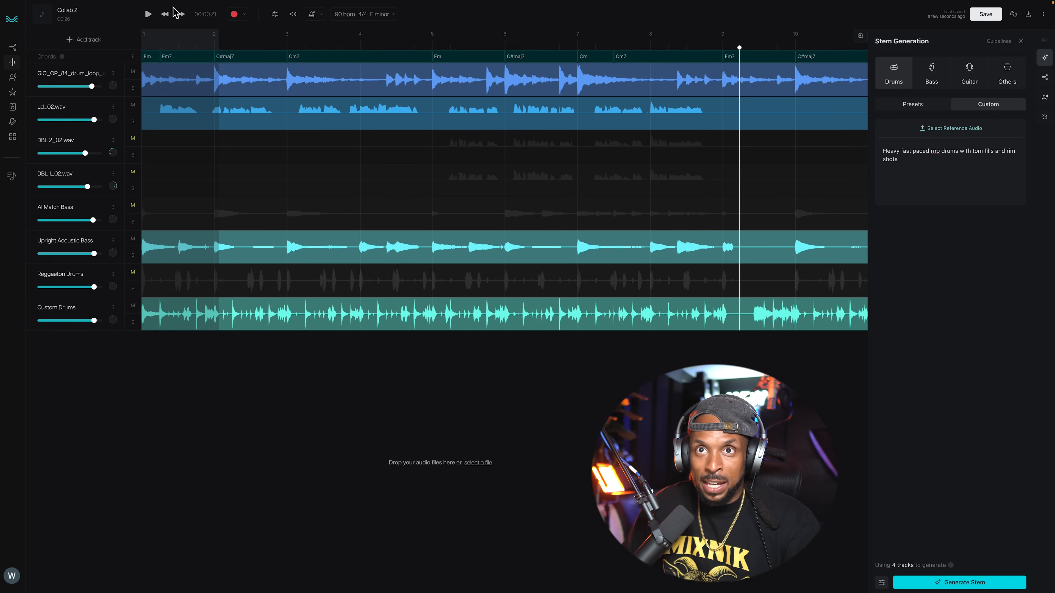
click(148, 13)
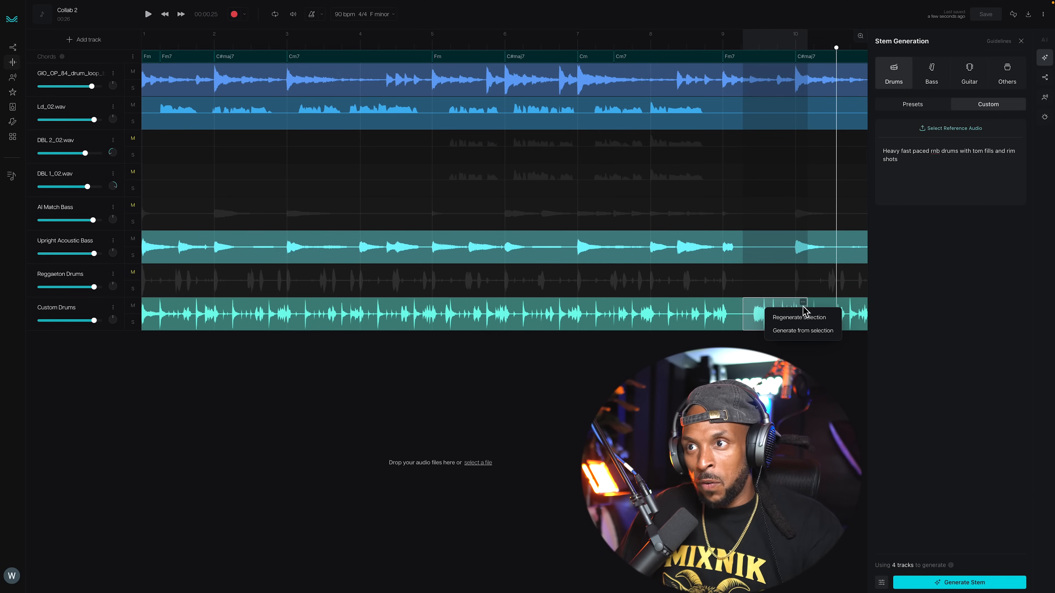
Step: Regenerate the selected 0:22–0:24 stretch of Custom Drums into a new Regen take and audition it
click(802, 331)
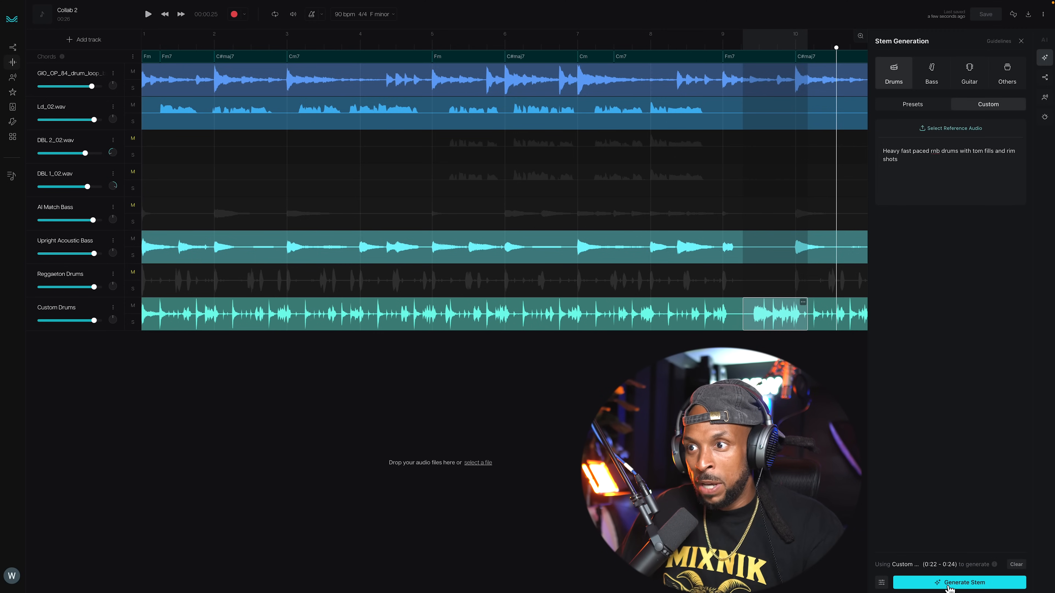
click(958, 582)
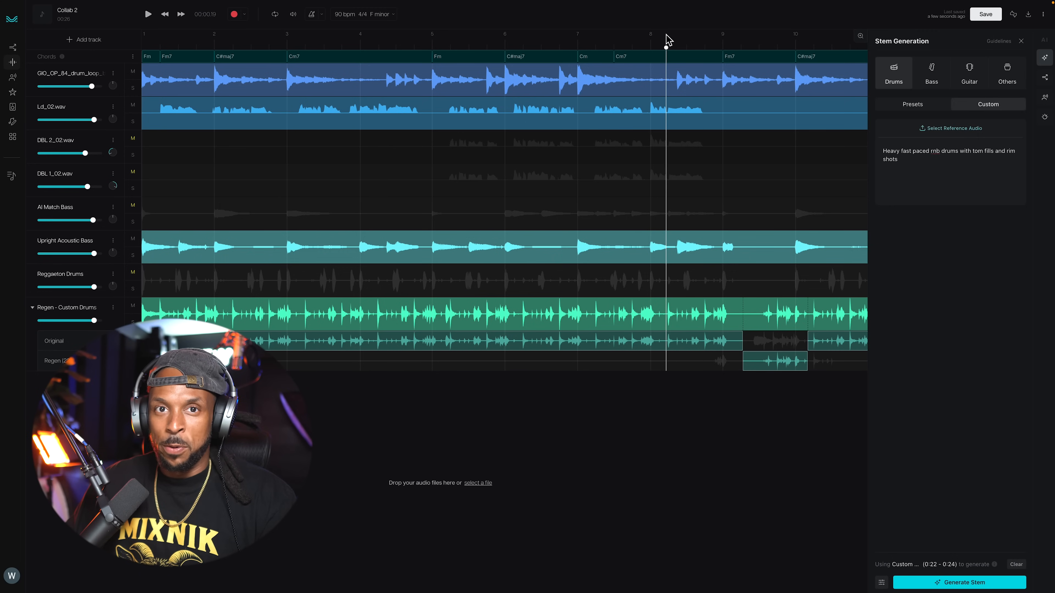
click(147, 13)
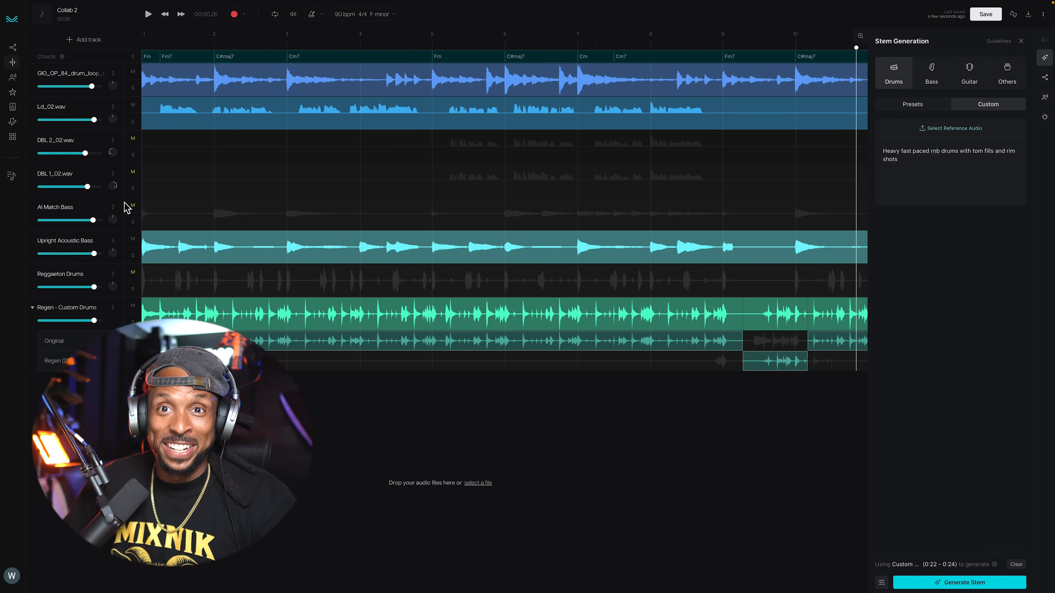
Step: Mute the regenerated Custom Drums and bring Reggaeton Drums back into the mix
click(132, 308)
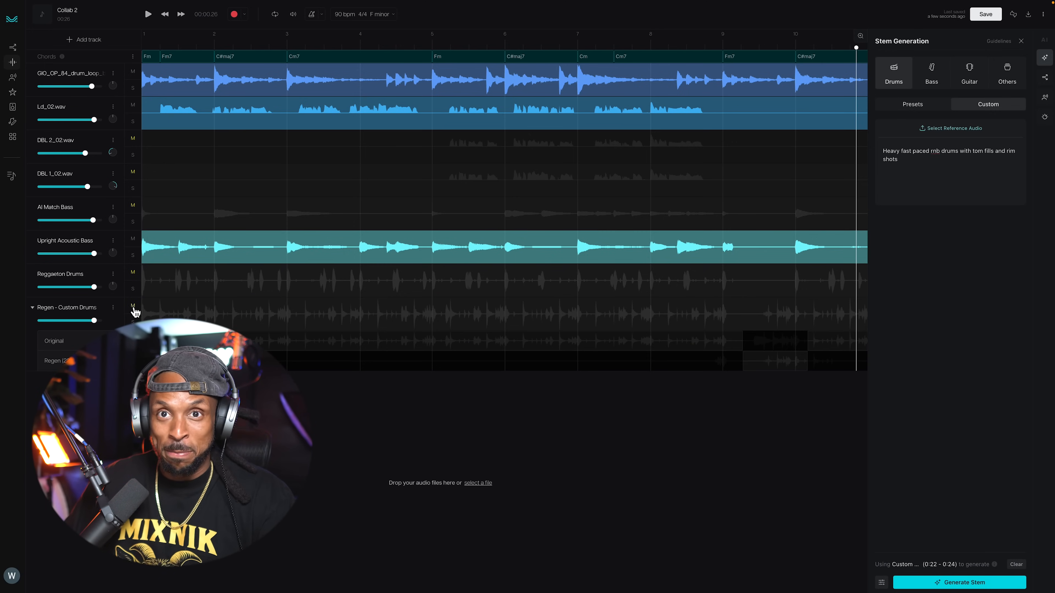
click(225, 48)
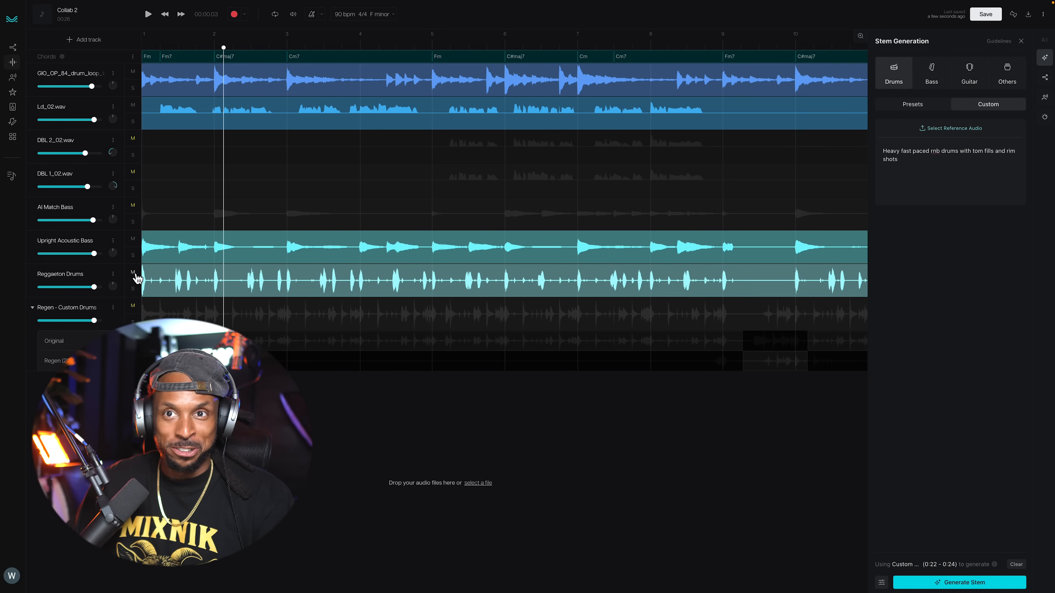
click(147, 13)
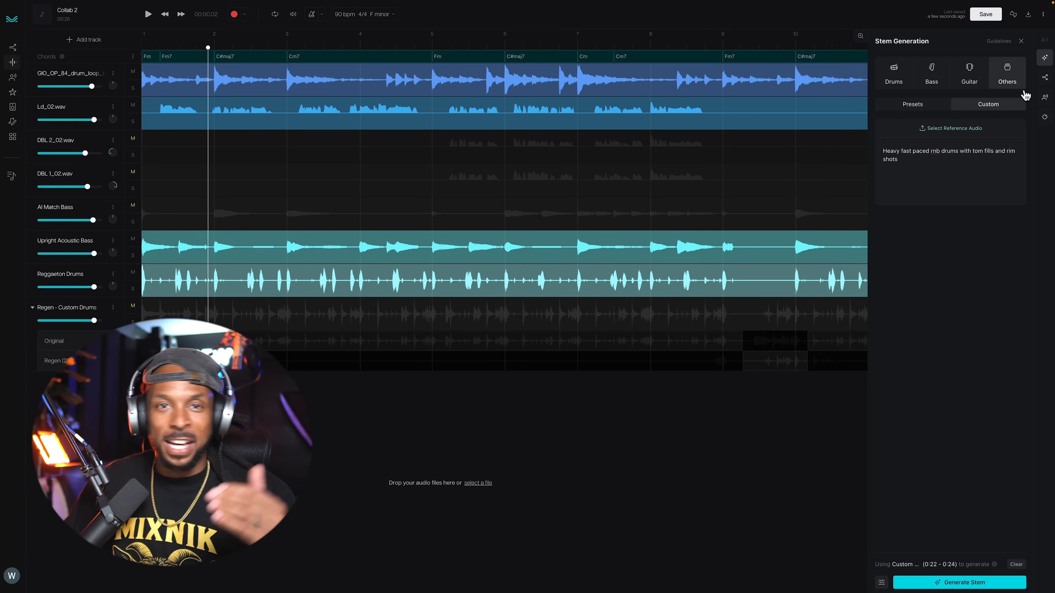
Step: Choose the Strings preset under Others and turn on Creative Control
click(912, 105)
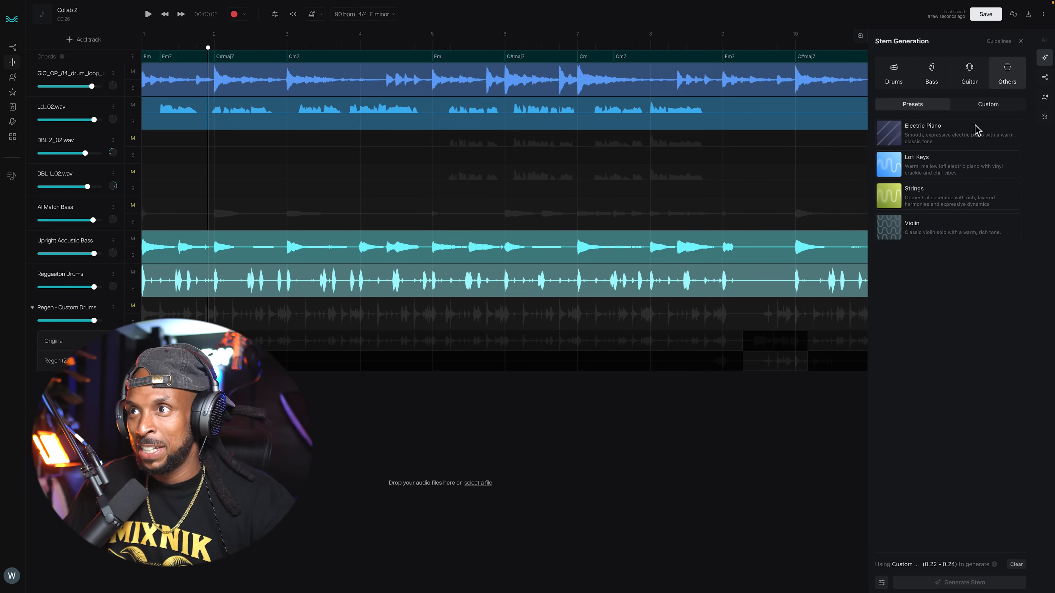
mouse_move(974, 201)
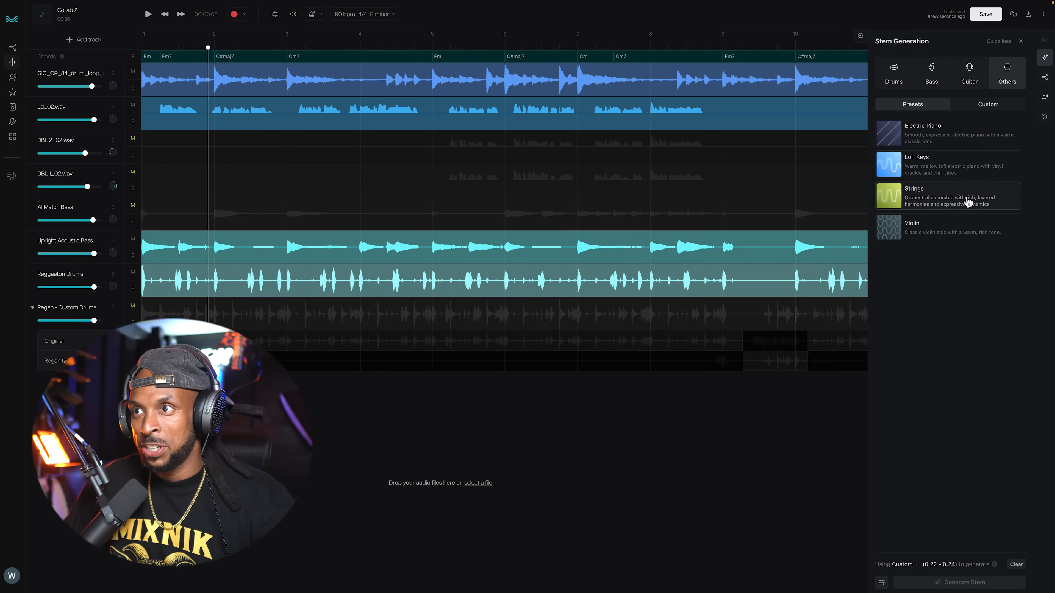
click(948, 195)
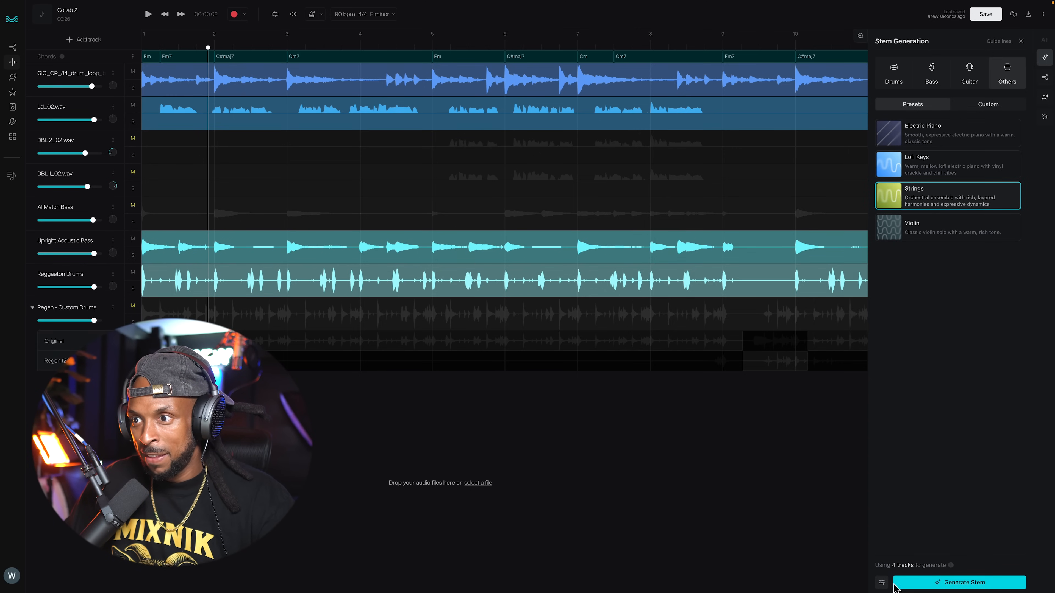
click(881, 582)
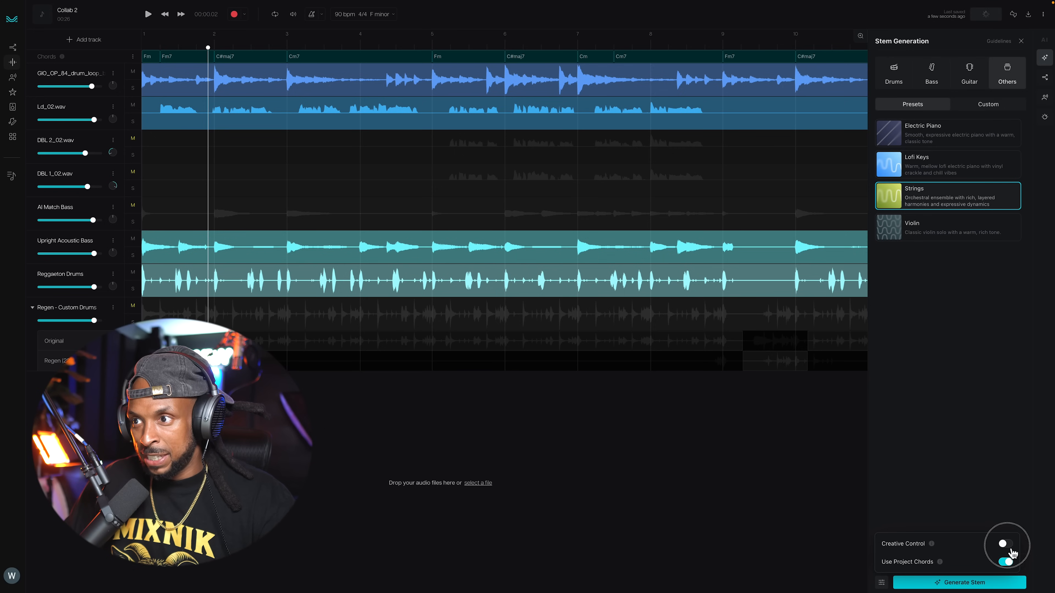
click(1005, 543)
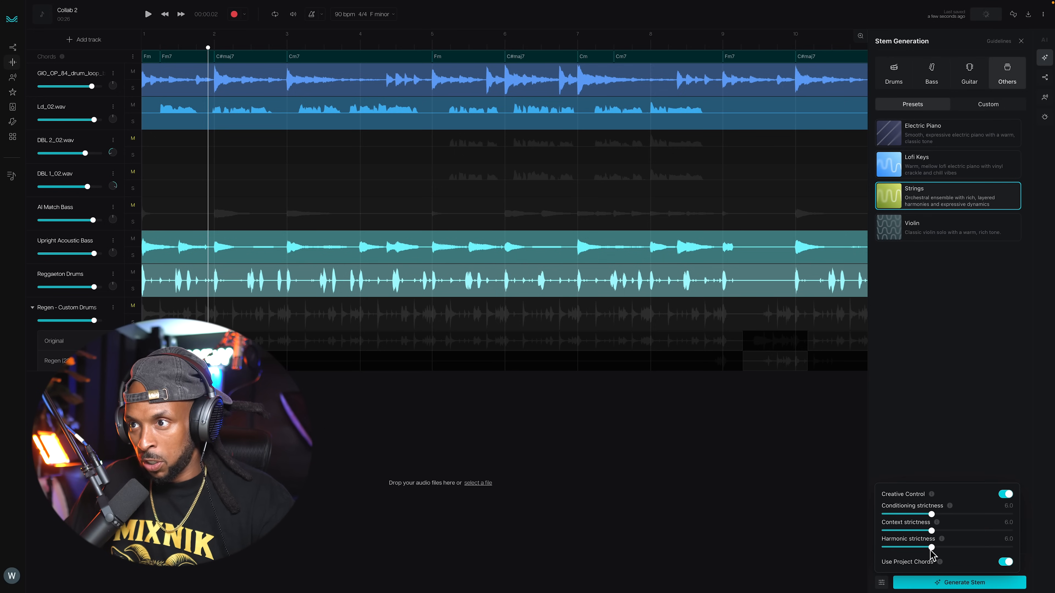
Step: Adjust the harmonic strictness sliders and generate the Strings stem
drag(932, 547, 980, 548)
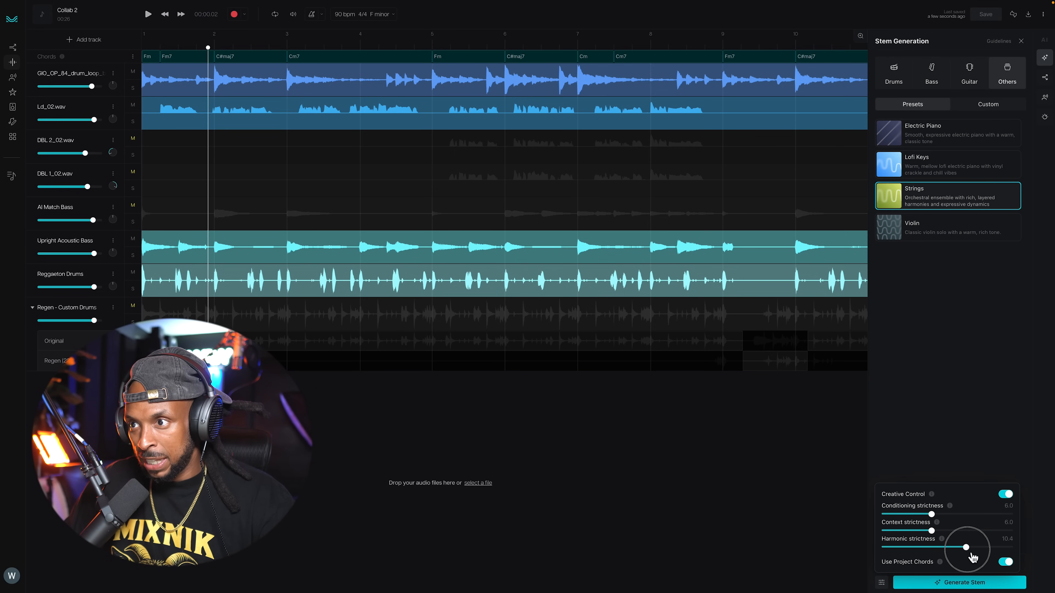
drag(980, 547, 945, 548)
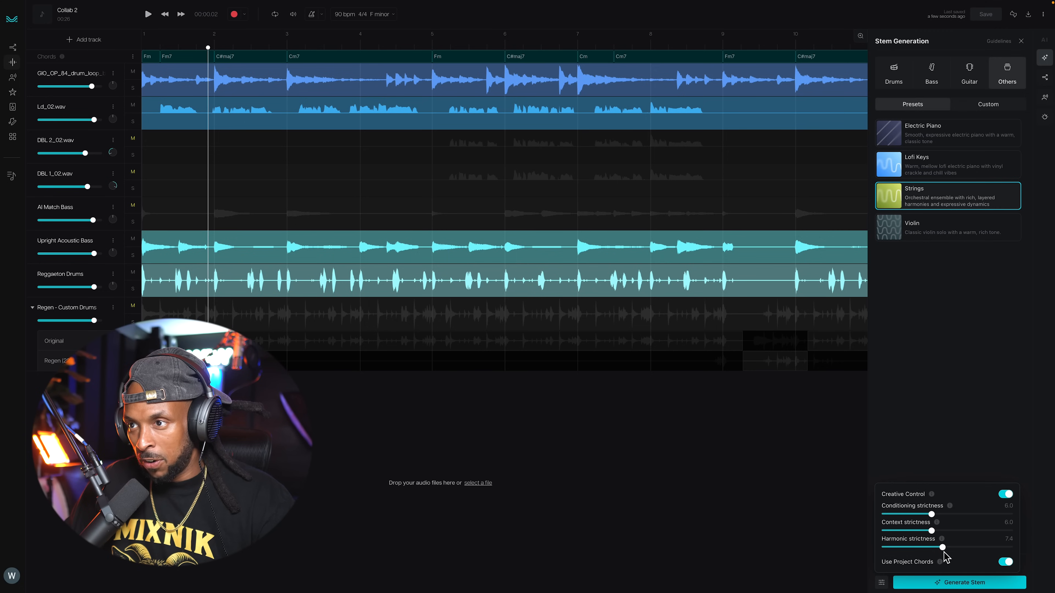
drag(941, 547, 944, 548)
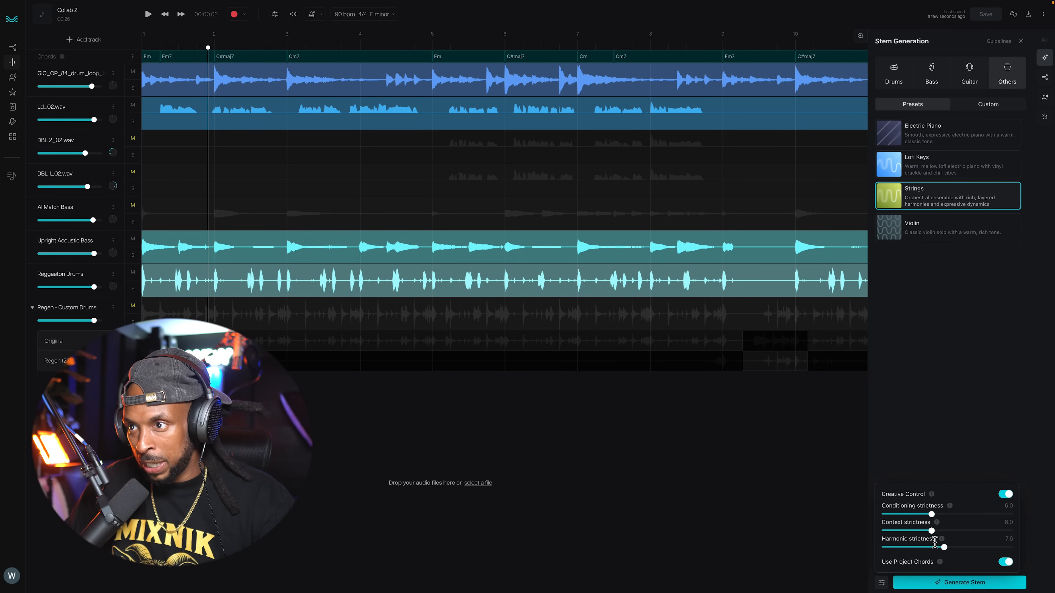
drag(931, 531, 962, 532)
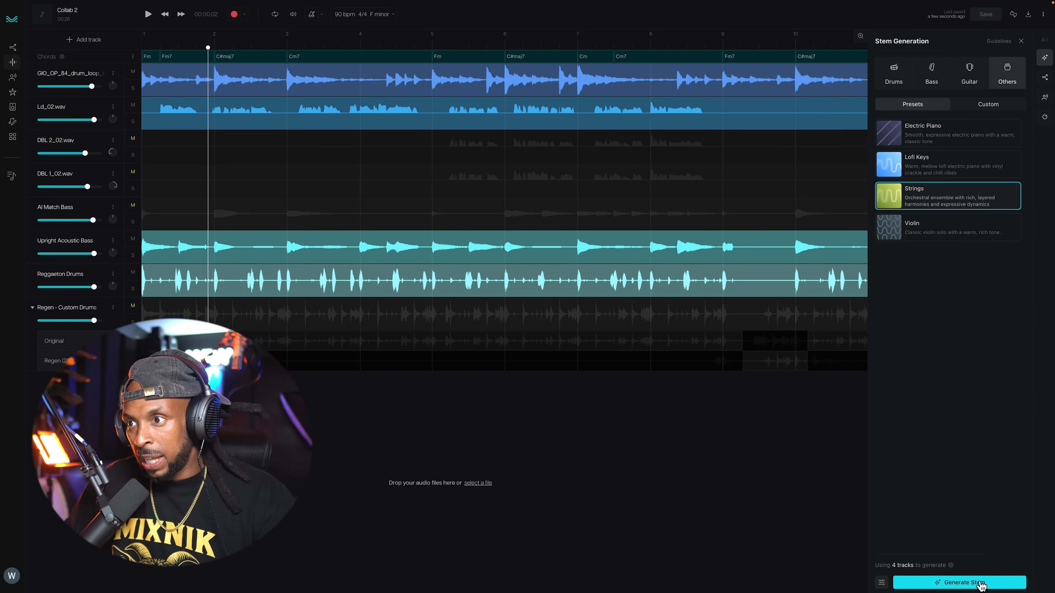
click(958, 583)
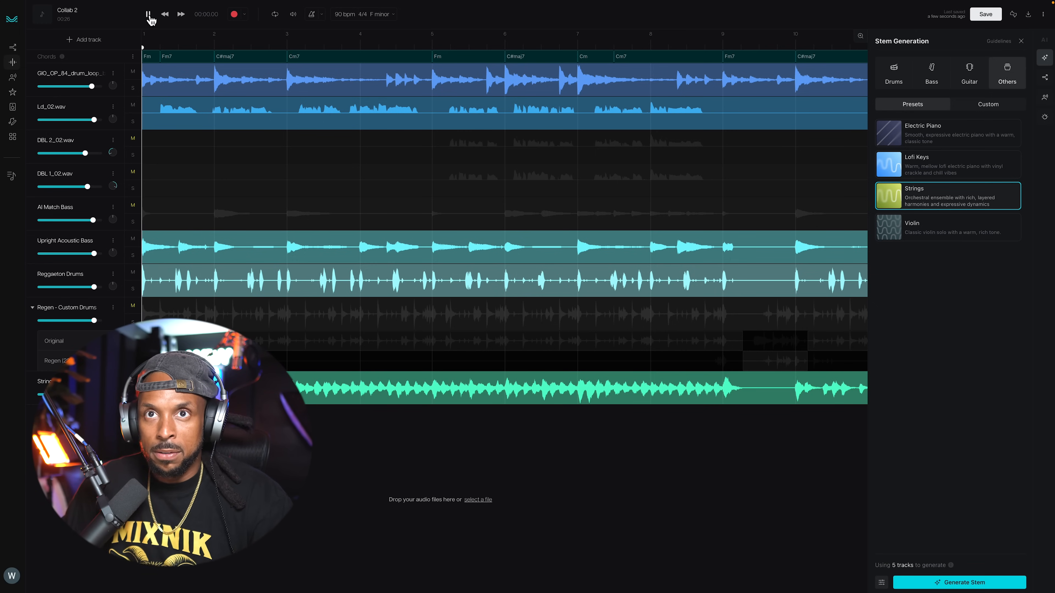
Step: Turn down the Strings Generic track while playing so it sits under the mix
click(148, 14)
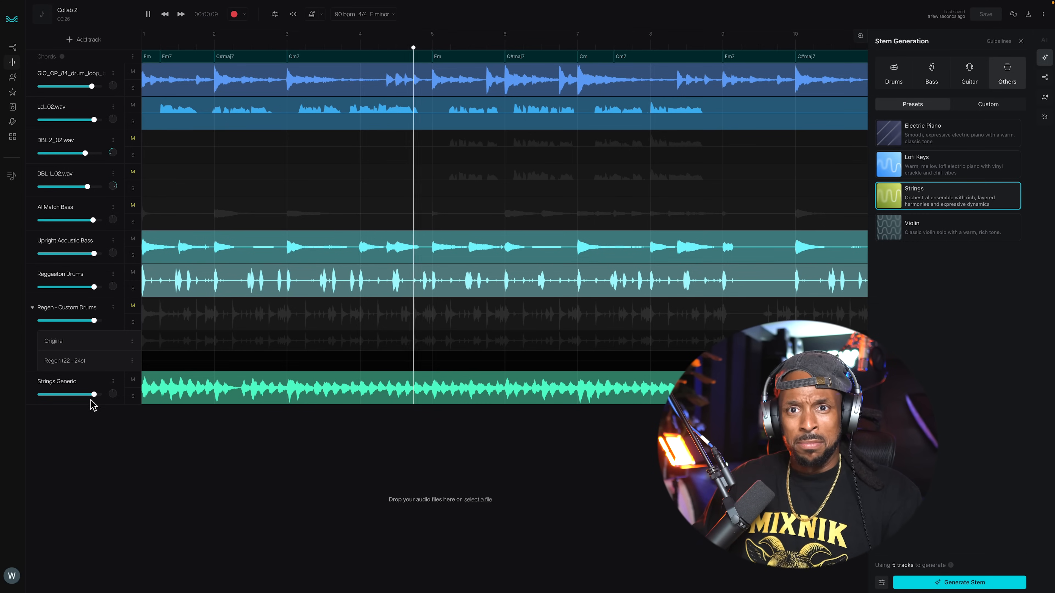
drag(87, 395, 91, 395)
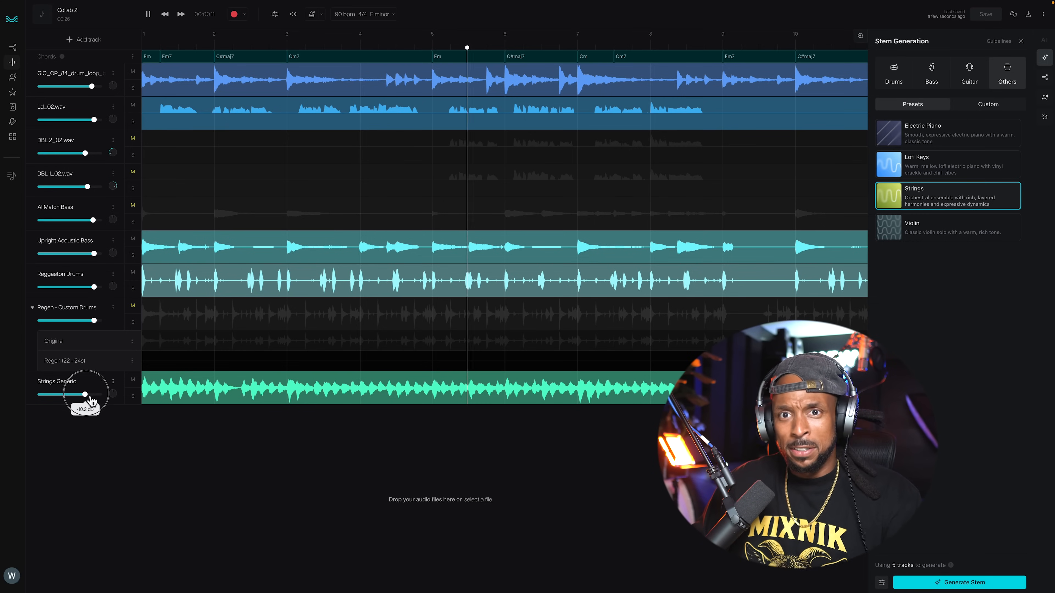
drag(90, 401, 84, 402)
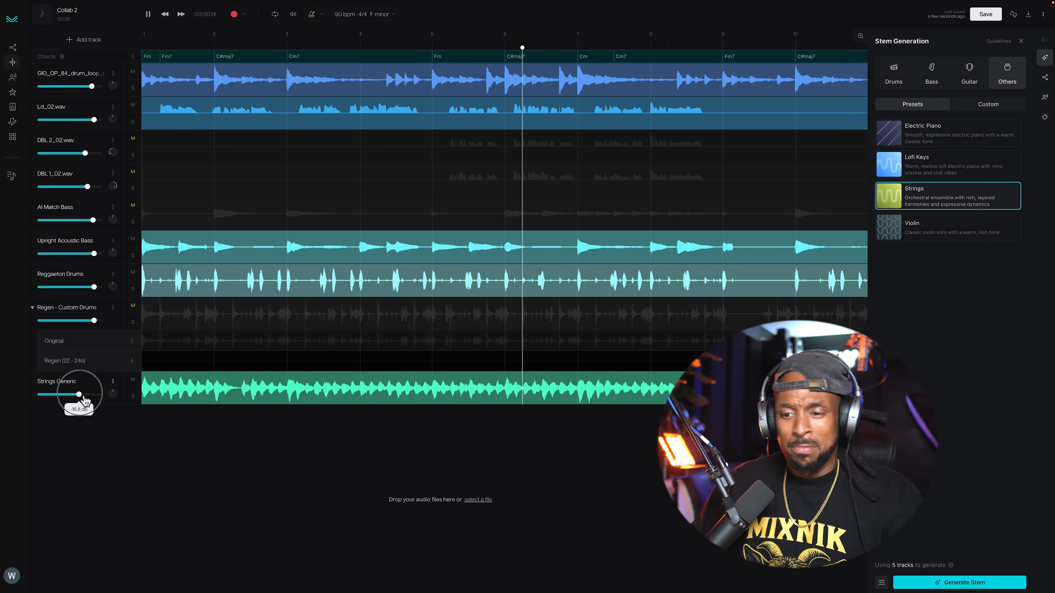
drag(63, 396, 81, 396)
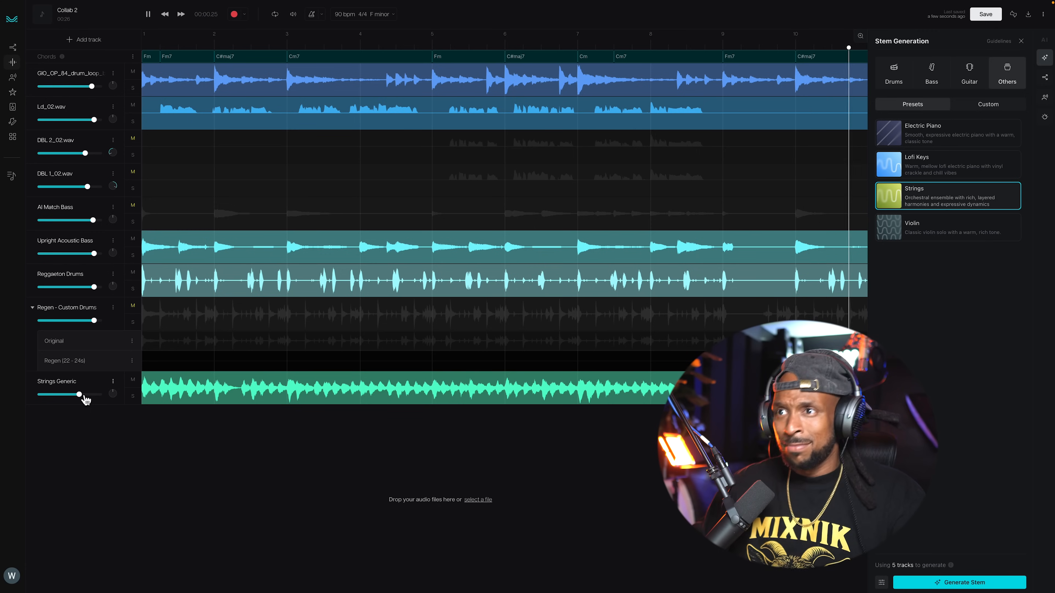
click(147, 14)
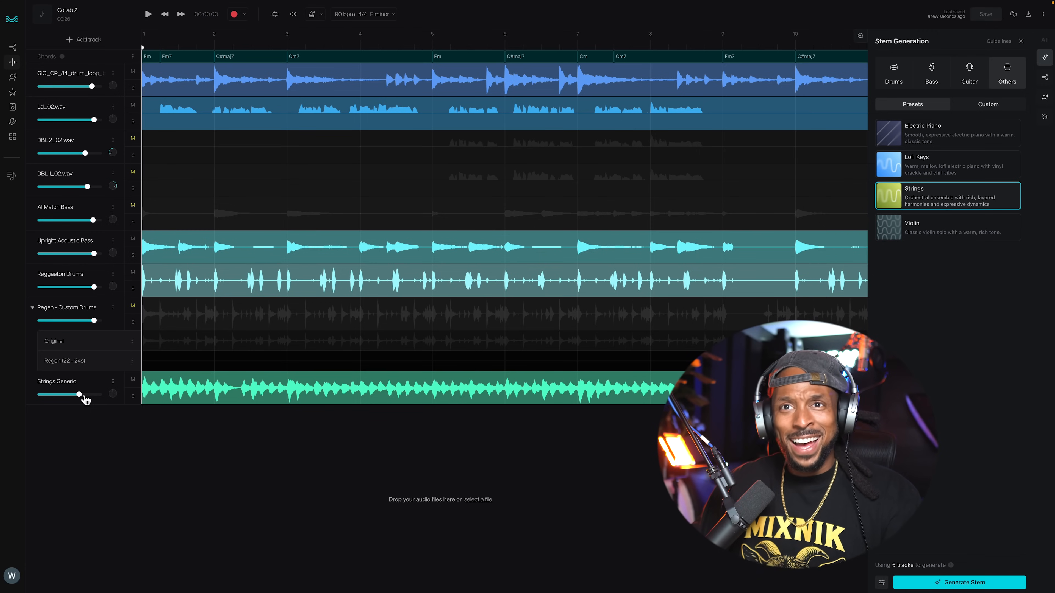
click(147, 14)
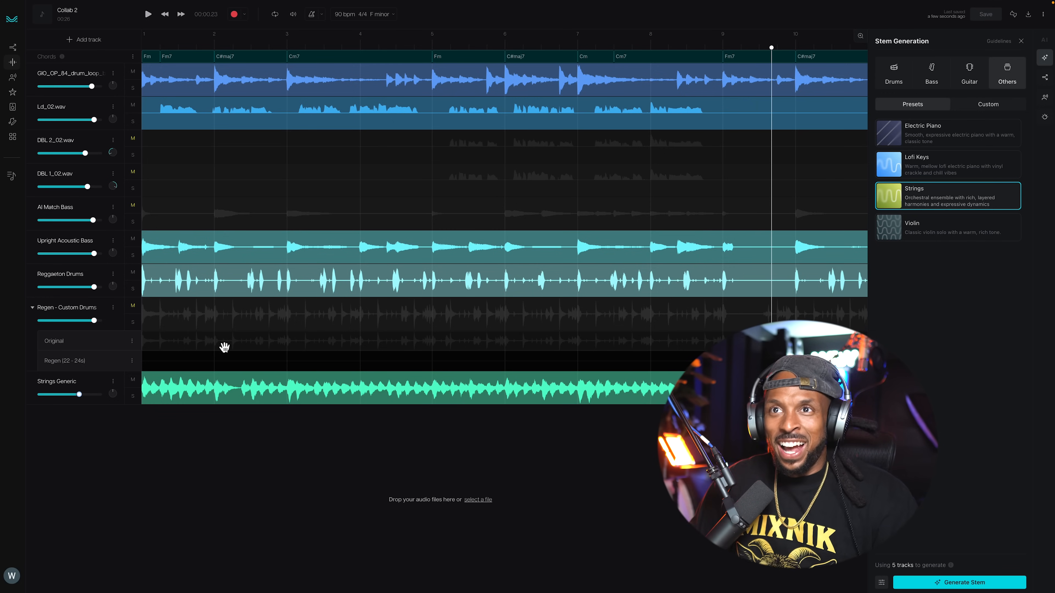
Step: Stop playback and bring up stem separation options for the Reggaeton Drums track
click(289, 44)
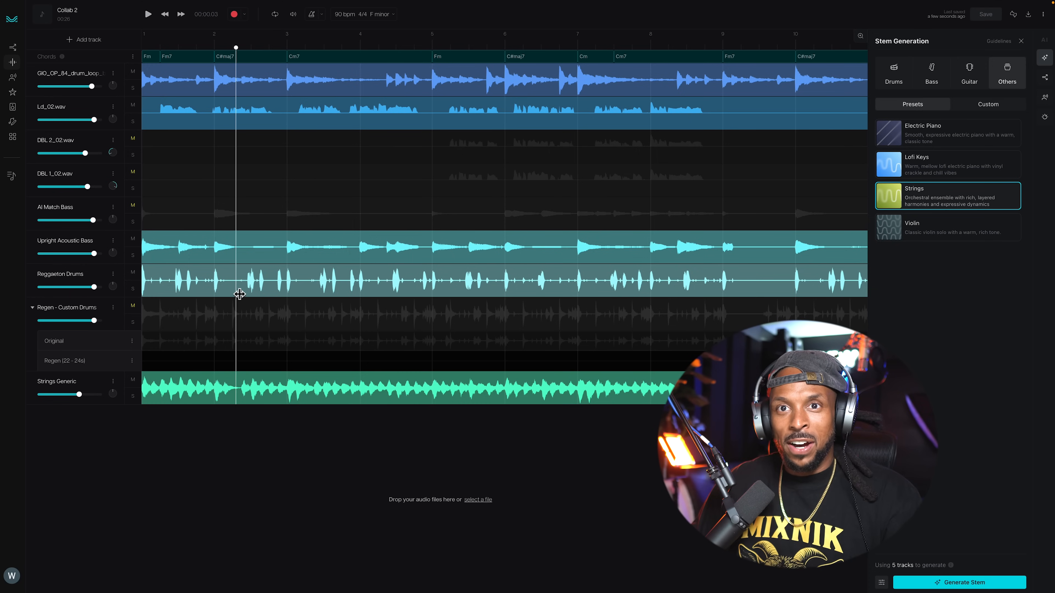
click(113, 273)
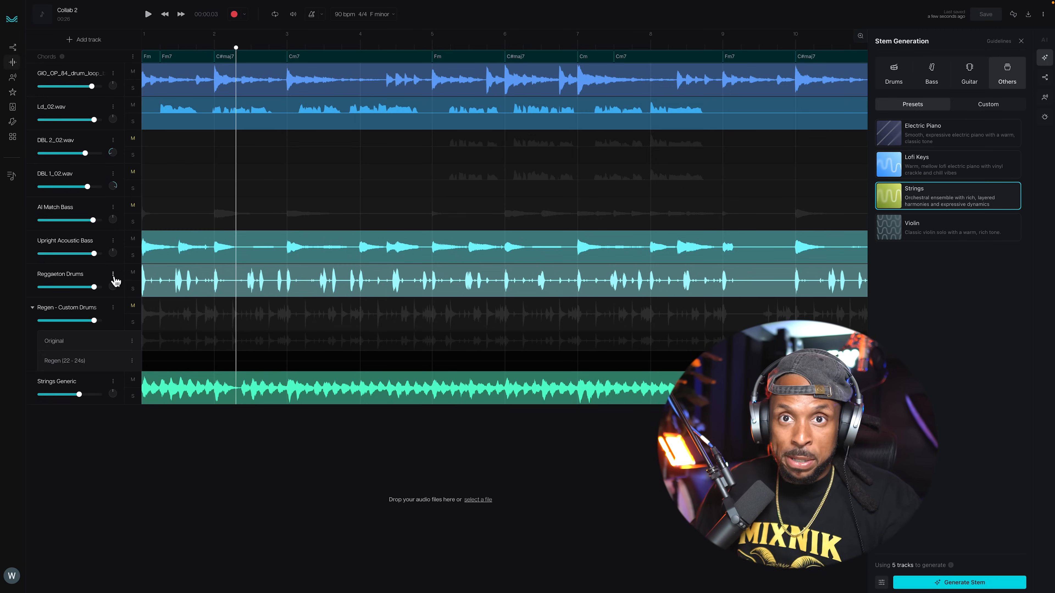
click(113, 274)
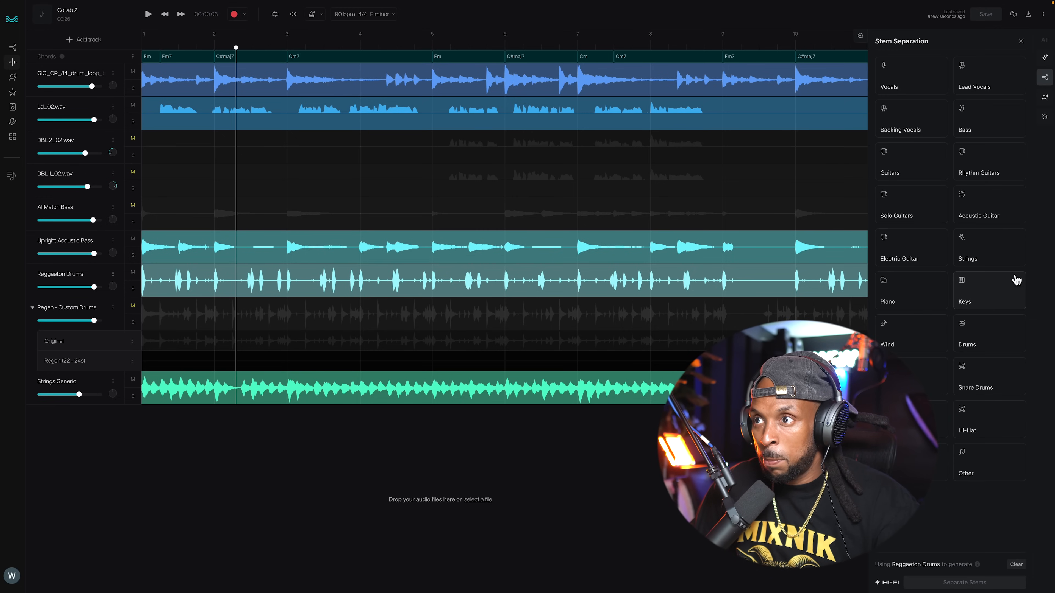
Step: Separate Reggaeton Drums into Kick Drums, Snare Drums and Hi-Hat stems
click(967, 333)
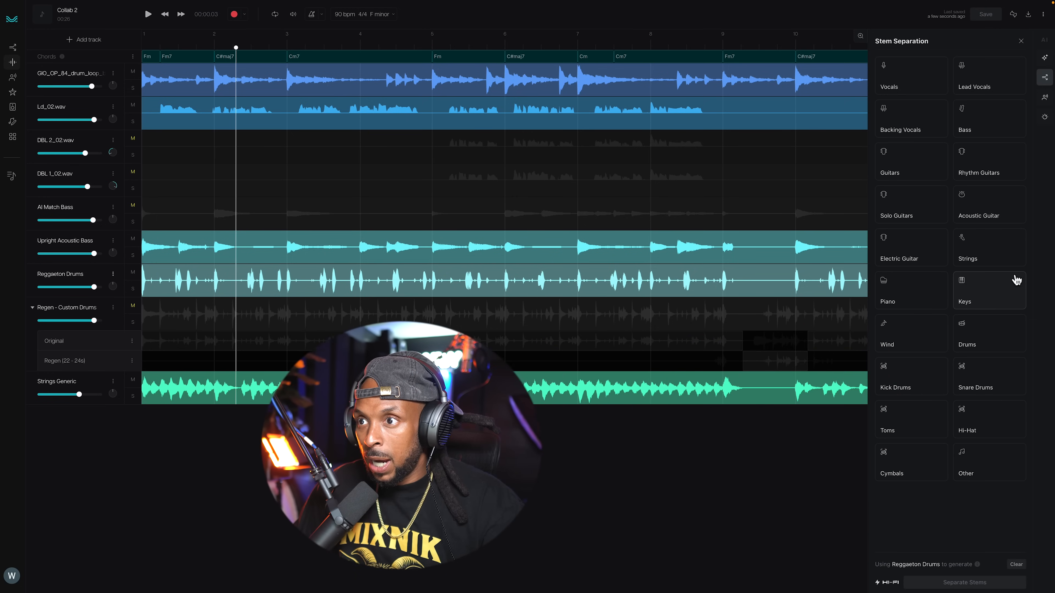
click(911, 376)
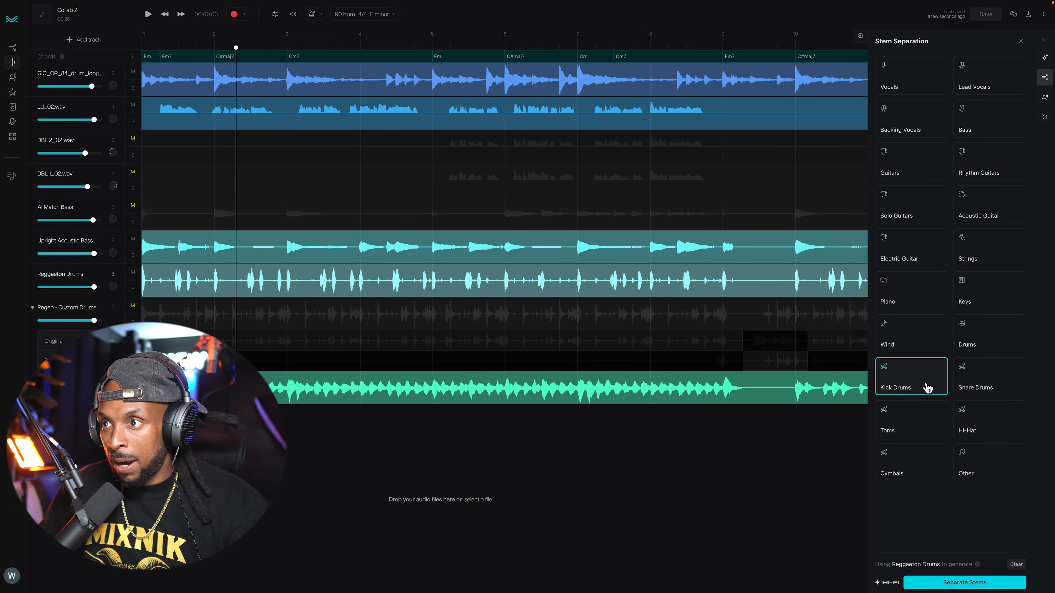
click(974, 376)
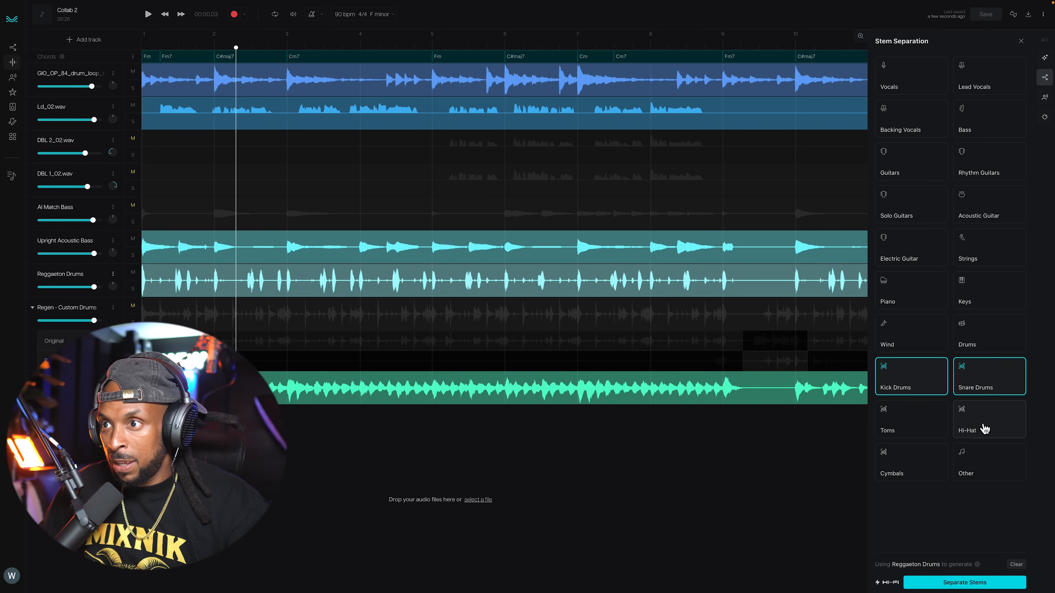
click(988, 419)
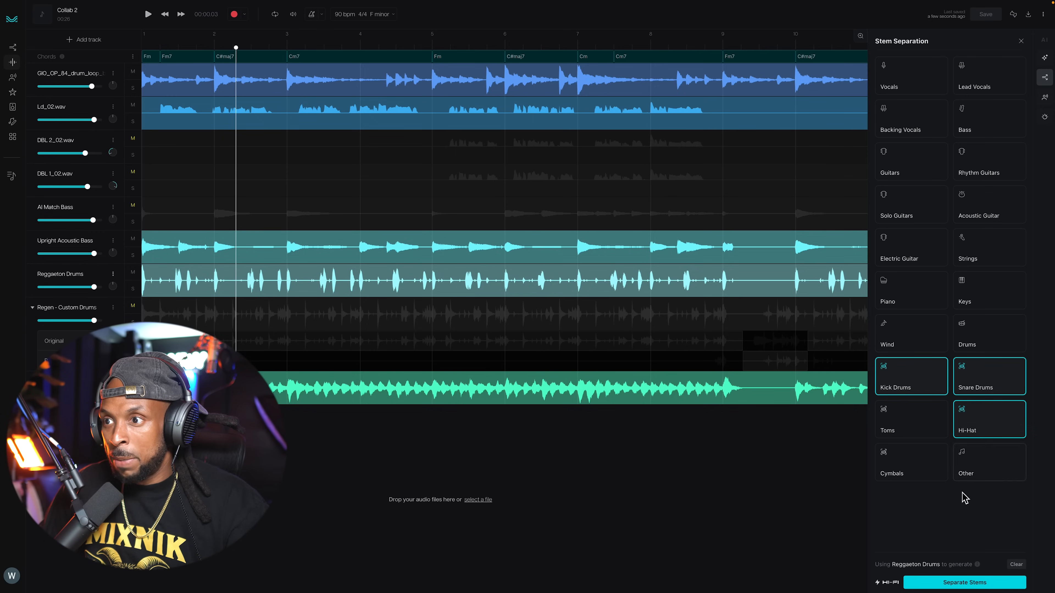
click(963, 582)
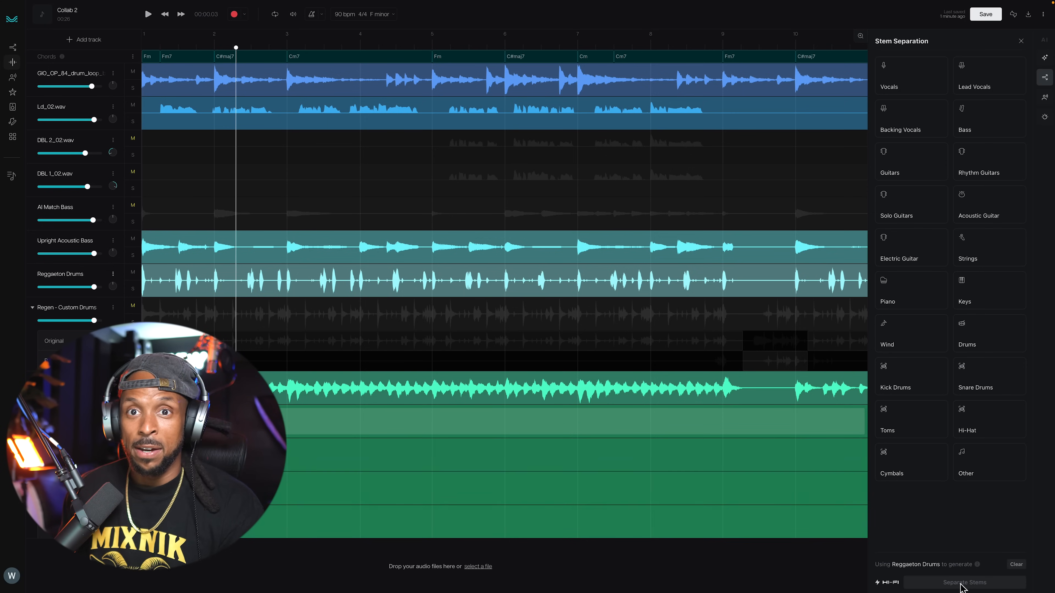
Step: Audition the new kick, snare and hi-hat stems and mute the regenerated Custom Drums track
click(961, 583)
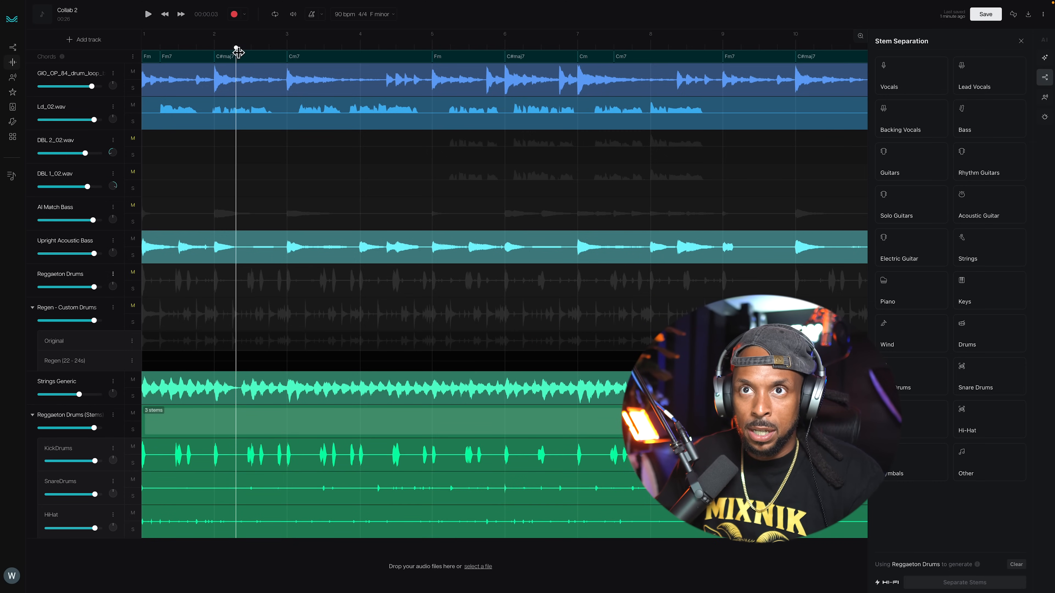
click(147, 14)
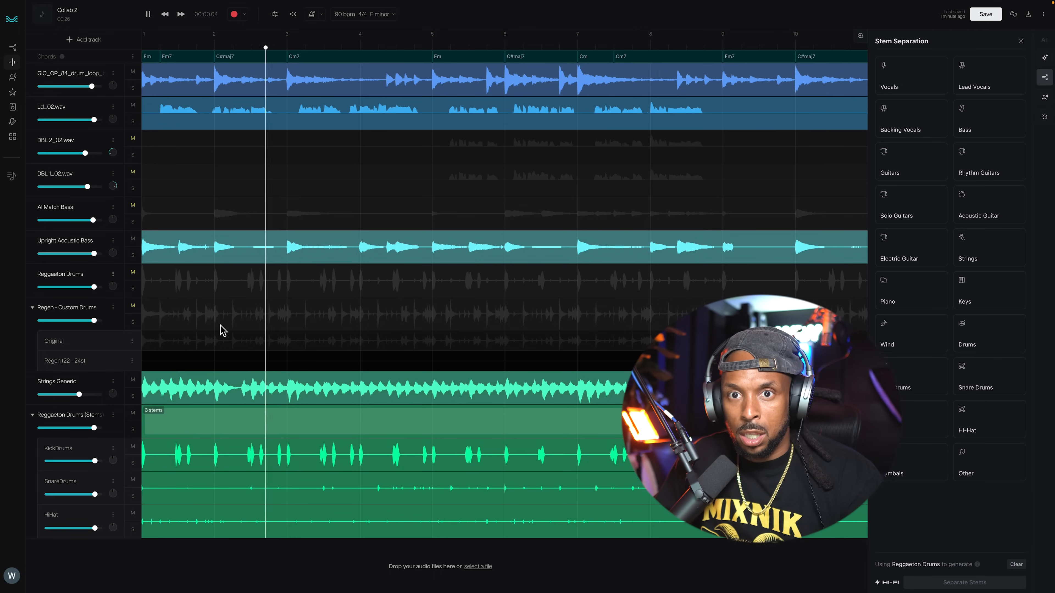
click(147, 13)
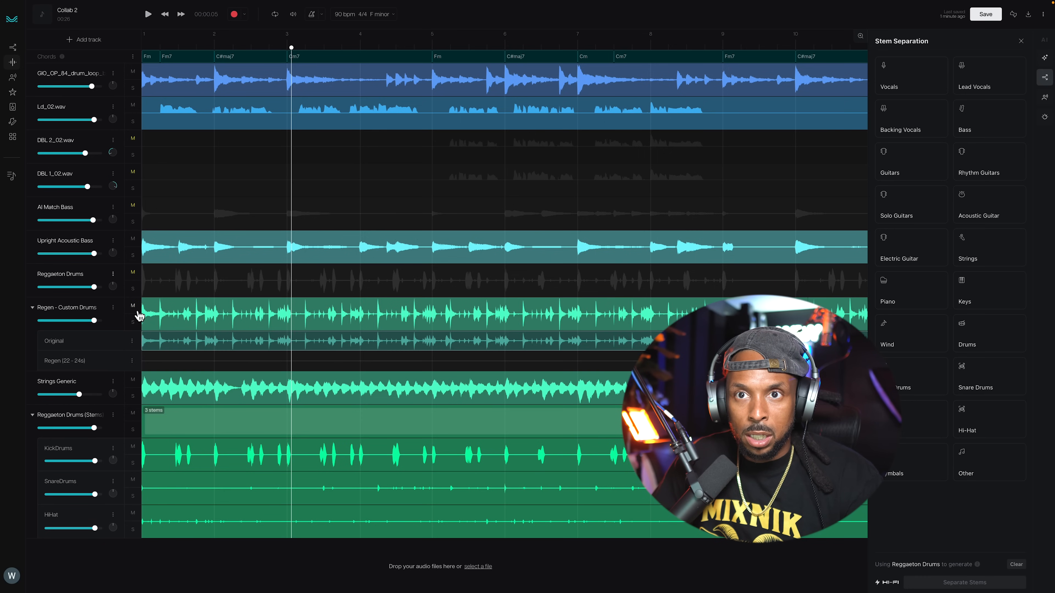
click(133, 306)
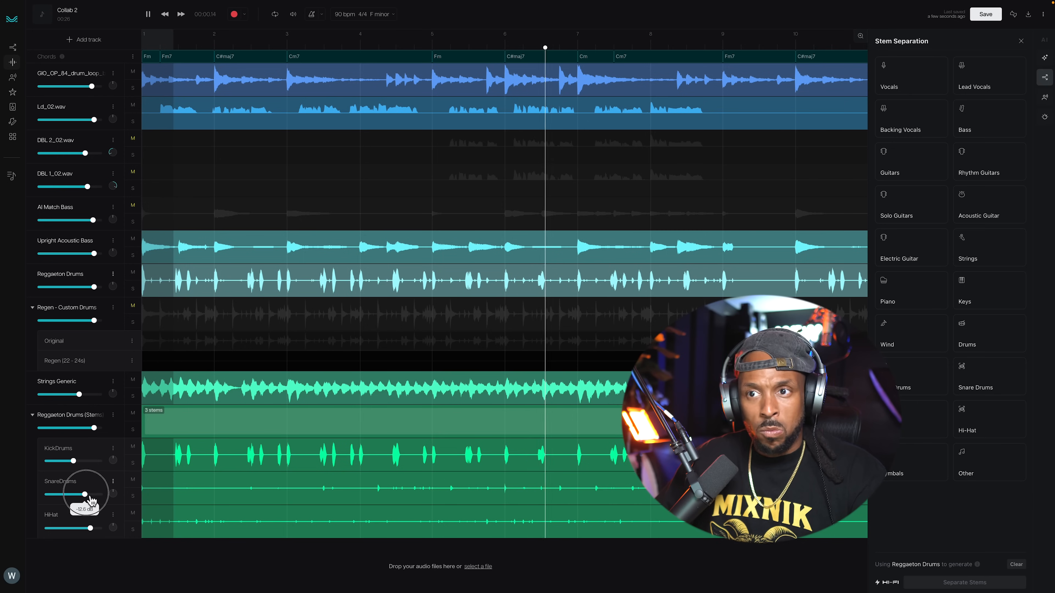
Step: Set the SnareDrums stem level by comparing silenced and louder settings during playback
drag(72, 492, 86, 492)
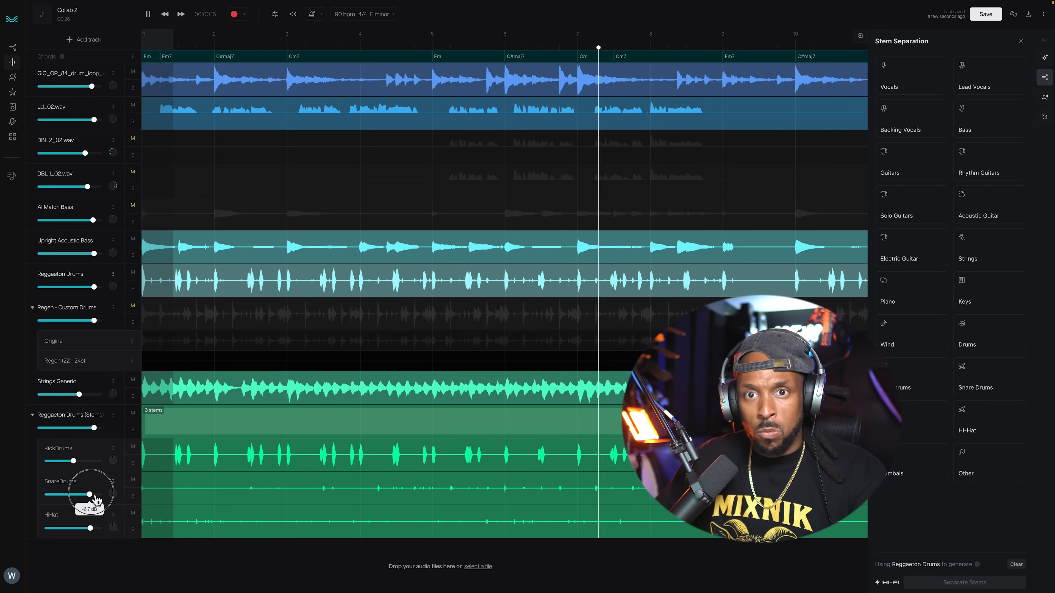
drag(93, 496, 46, 495)
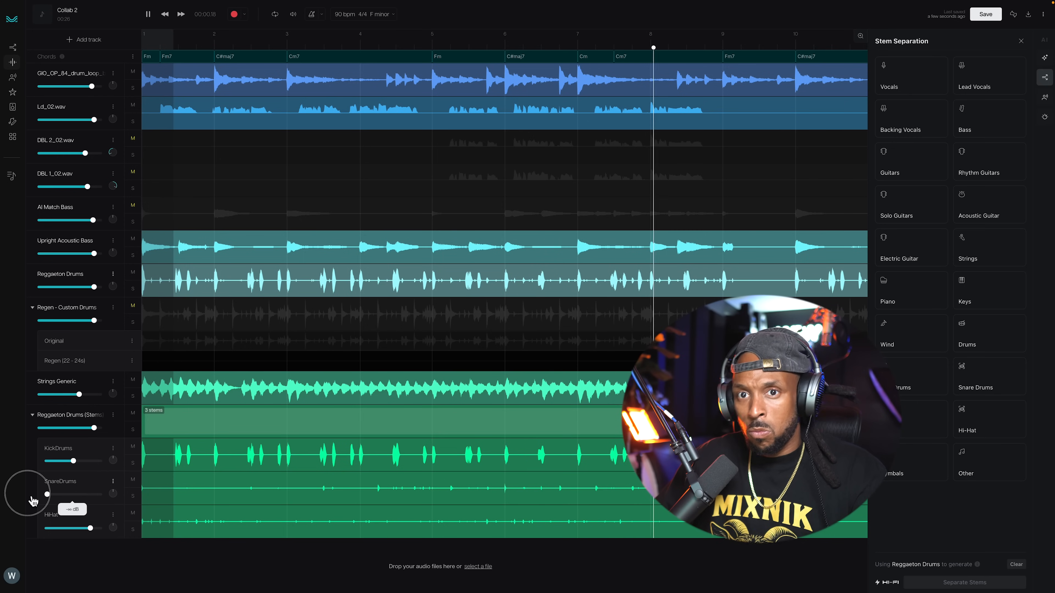
drag(46, 494, 102, 494)
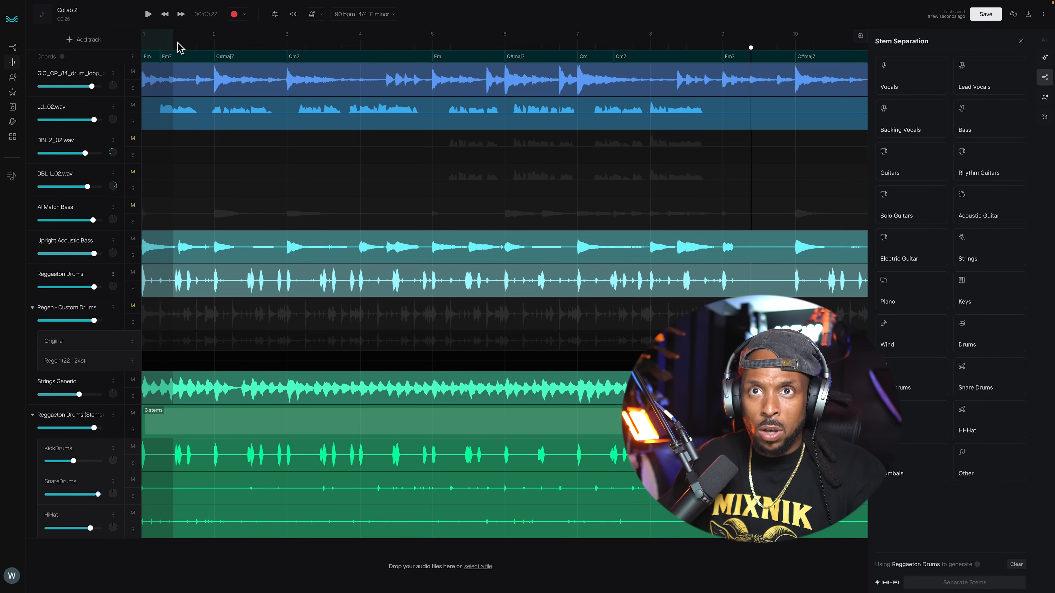
click(147, 13)
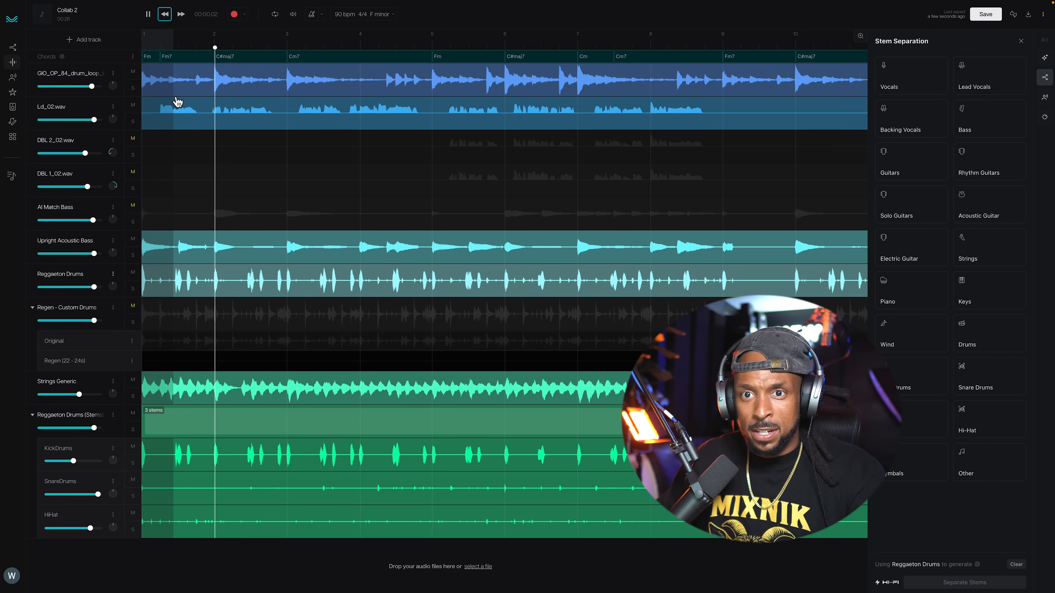
drag(87, 495, 96, 495)
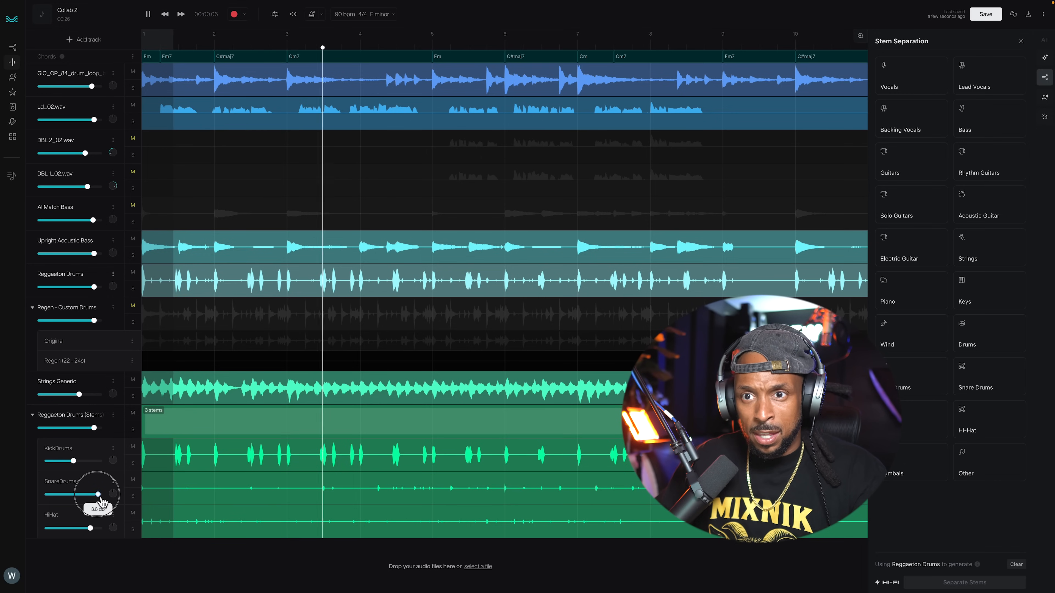
drag(100, 494, 94, 494)
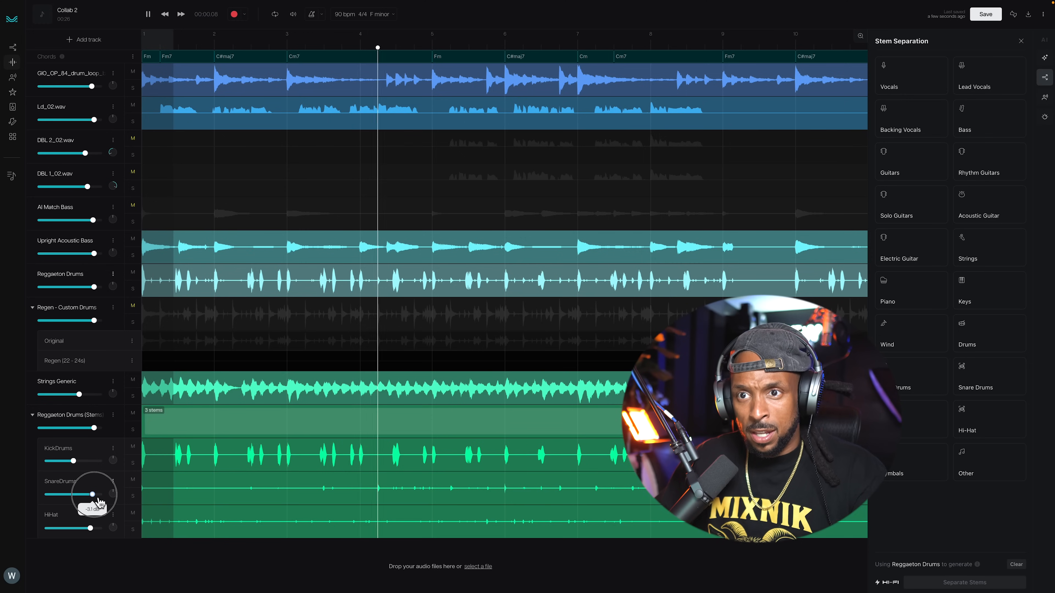
drag(91, 495, 93, 494)
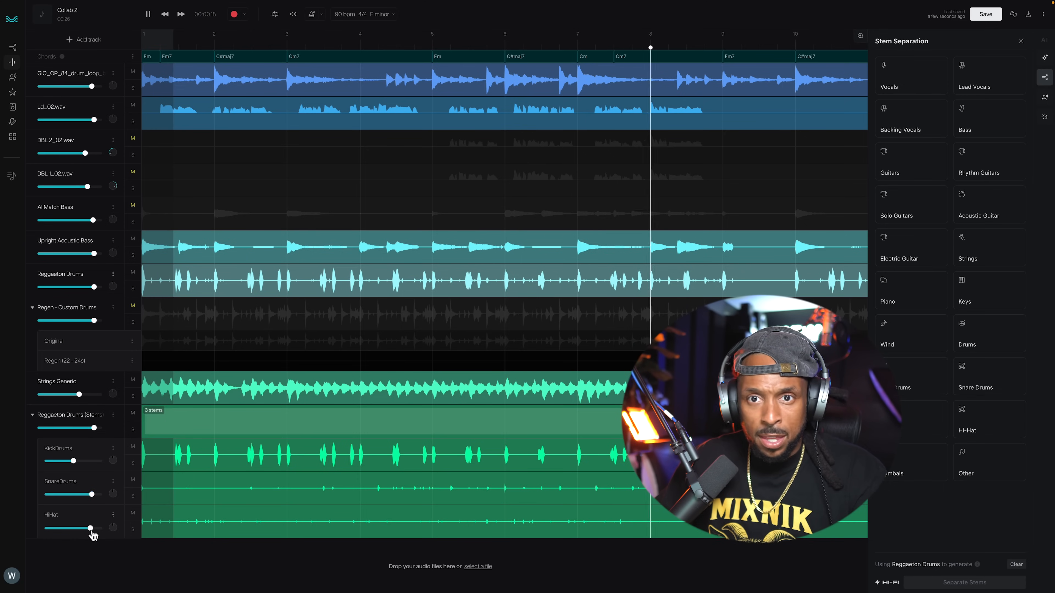
Step: Lower the HiHat stem's volume and save the Collab 2 session
drag(92, 528, 83, 529)
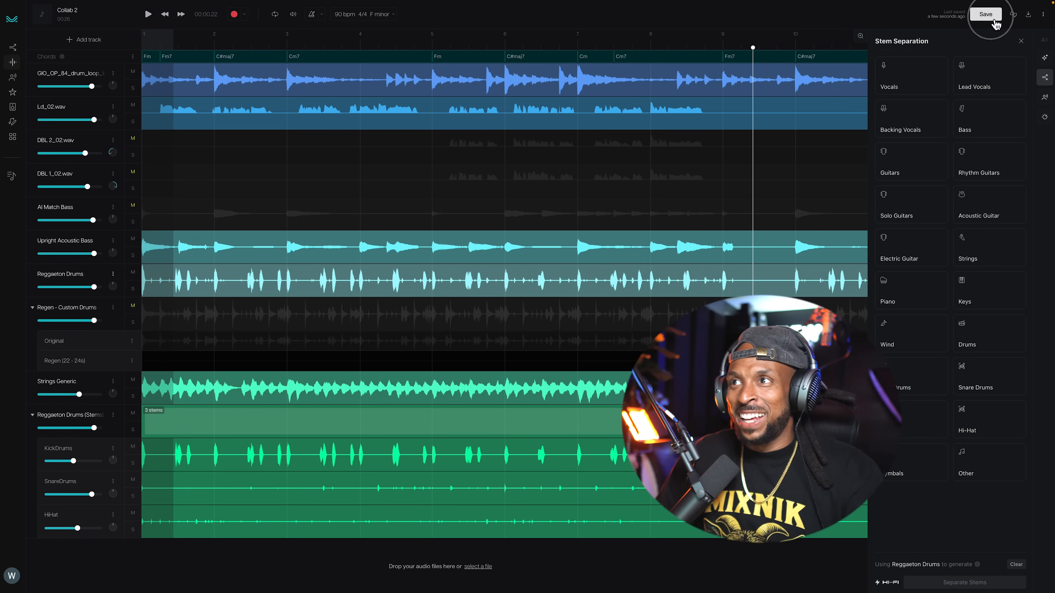
click(1021, 41)
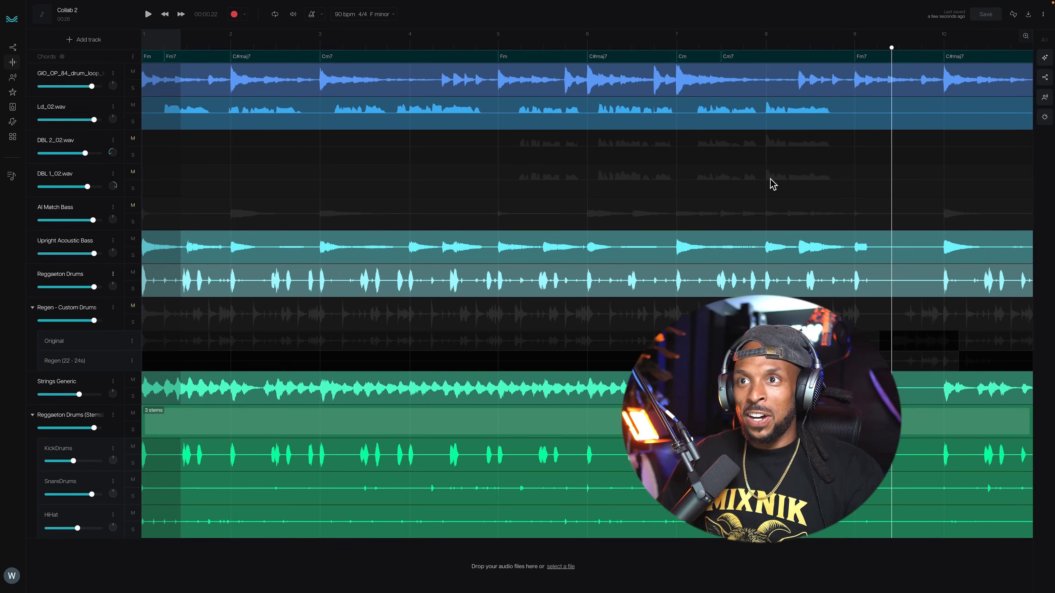
Step: Unmute the backing vocal double tracks and audition them from around bar 5
click(132, 140)
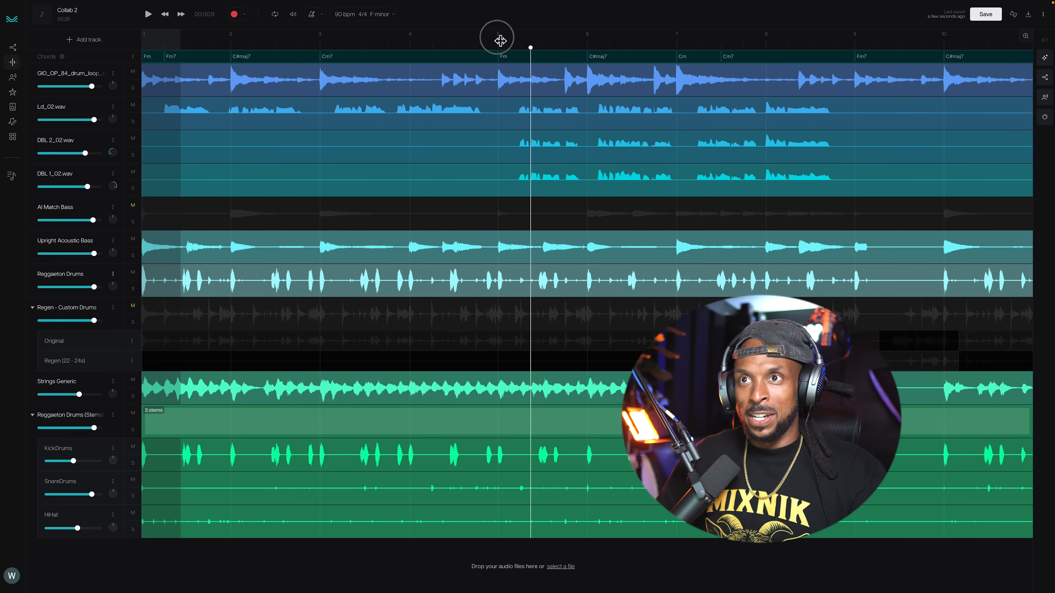
click(147, 13)
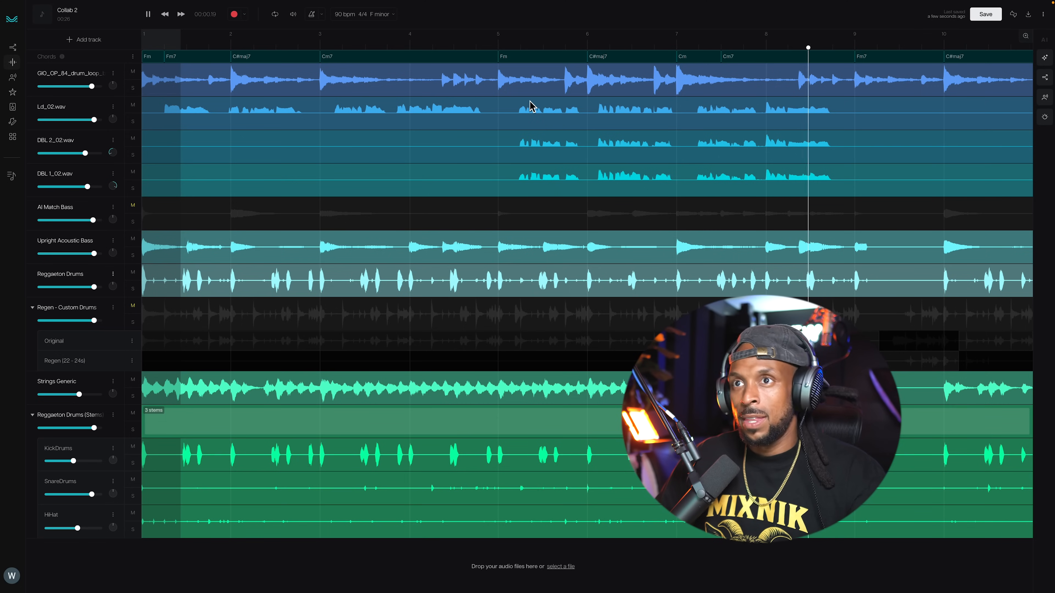
click(147, 14)
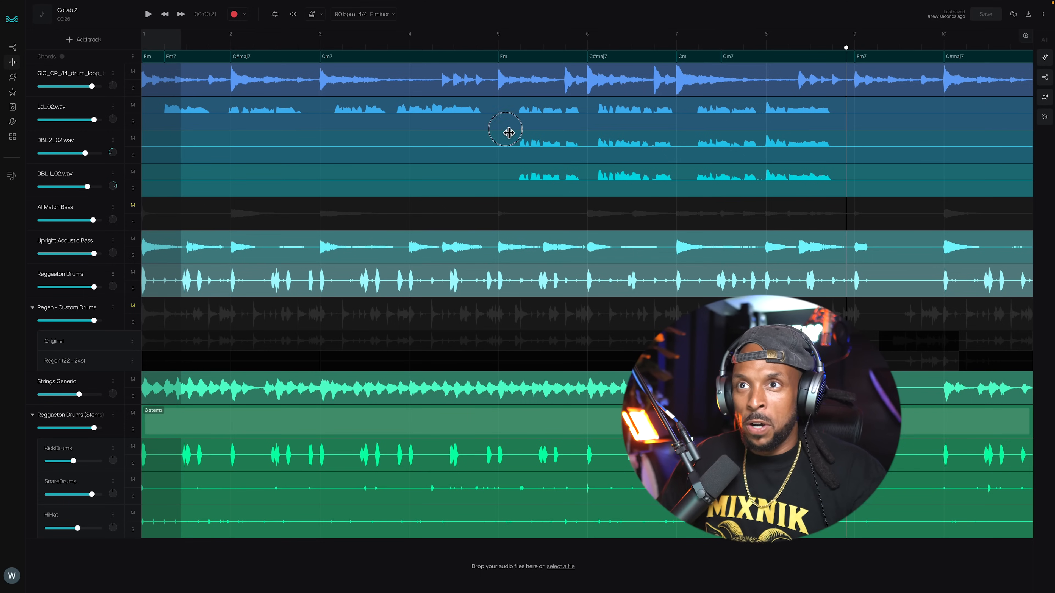
click(497, 46)
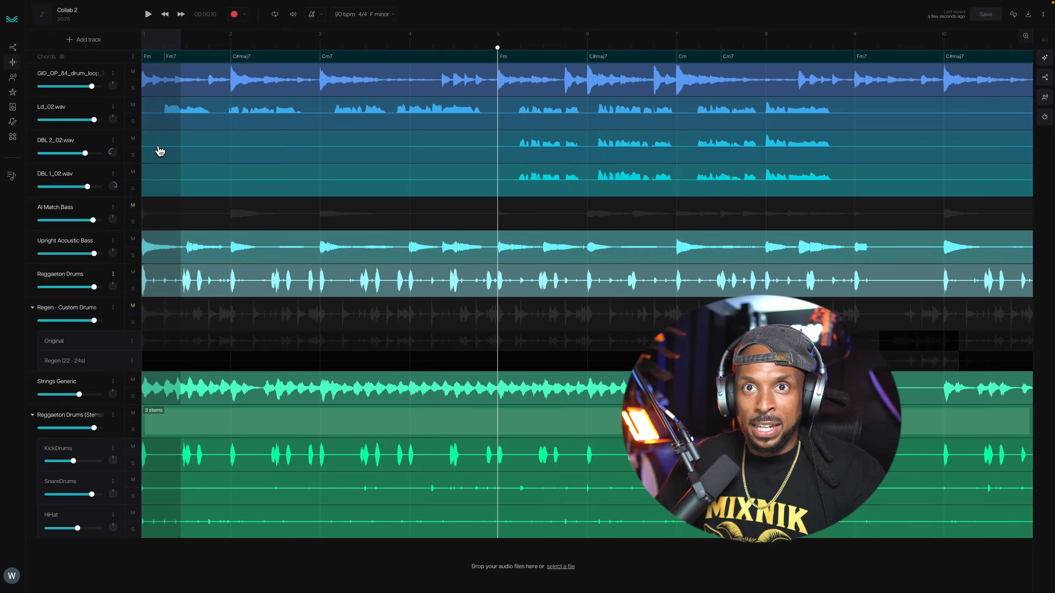
Step: Start voice conversion for the DBL 2_02.wav track from its options menu
click(112, 140)
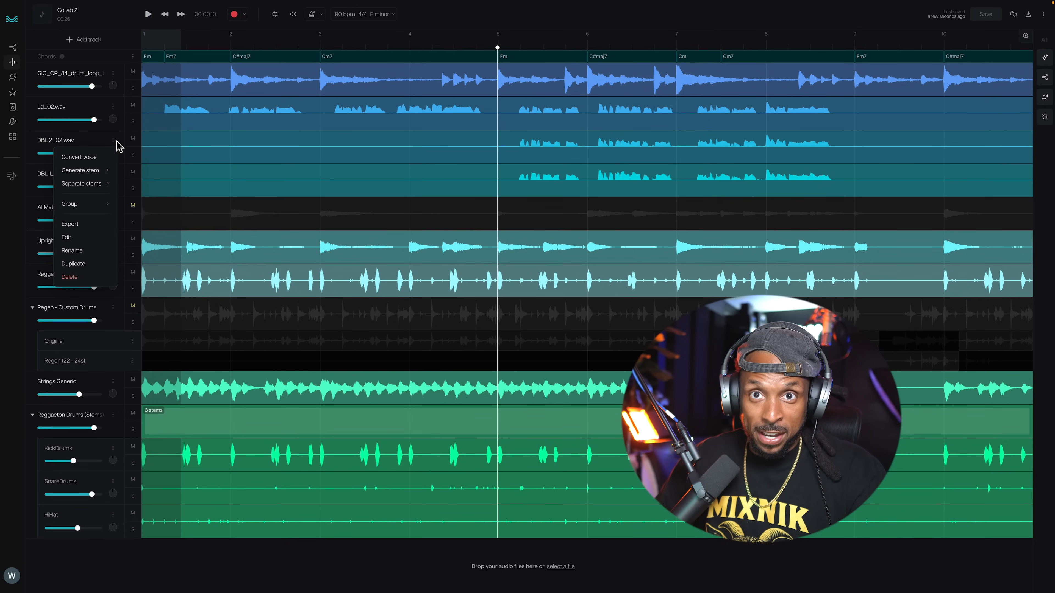
click(78, 157)
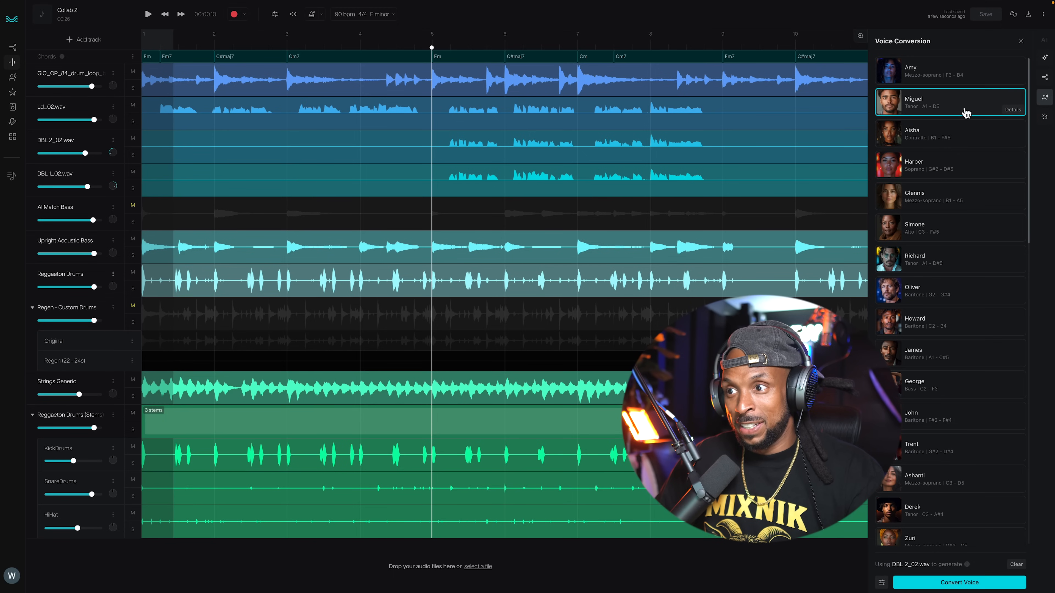
Step: Convert DBL 2_02.wav to Miguel's voice and DBL 1_02.wav to George's voice, then audition
click(958, 581)
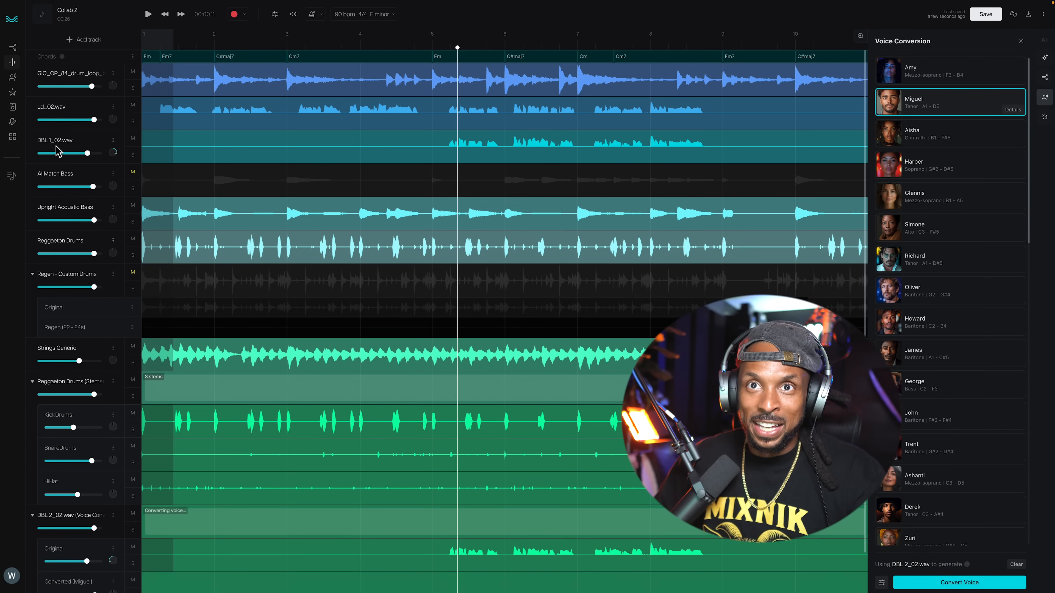
click(575, 147)
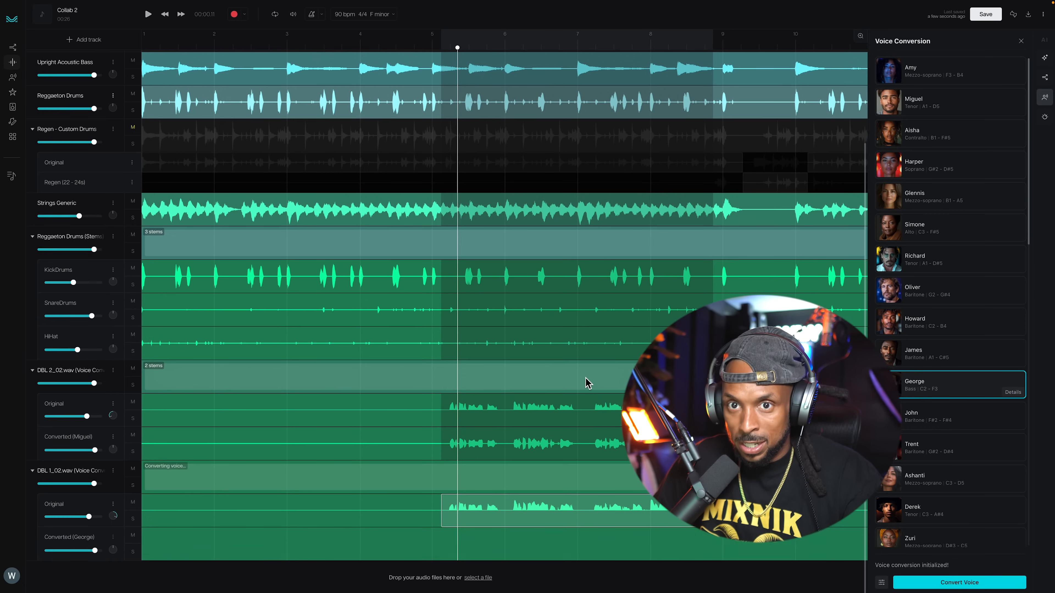
click(147, 13)
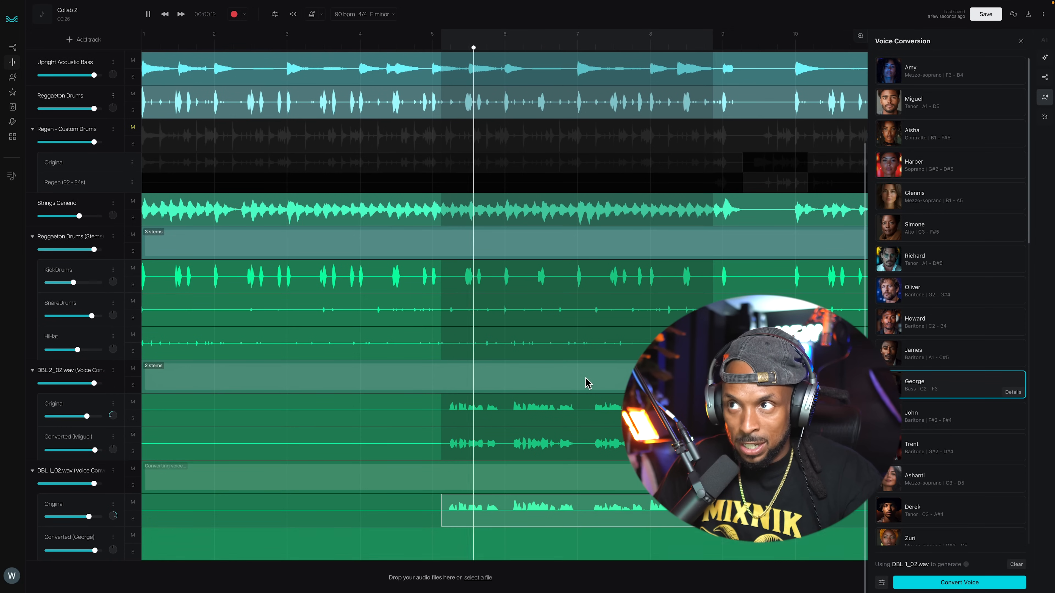
click(147, 13)
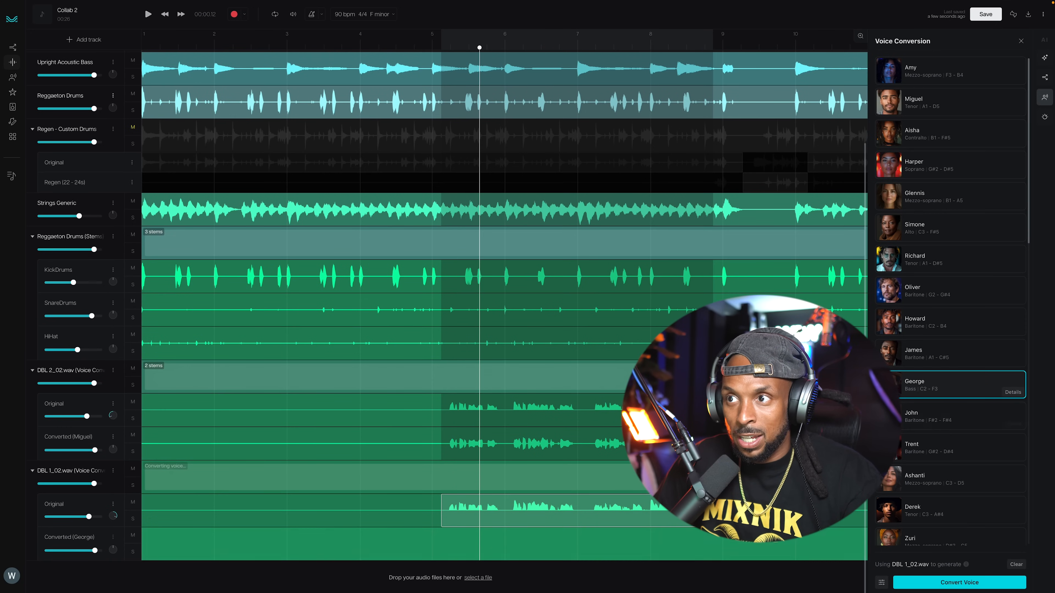
click(147, 13)
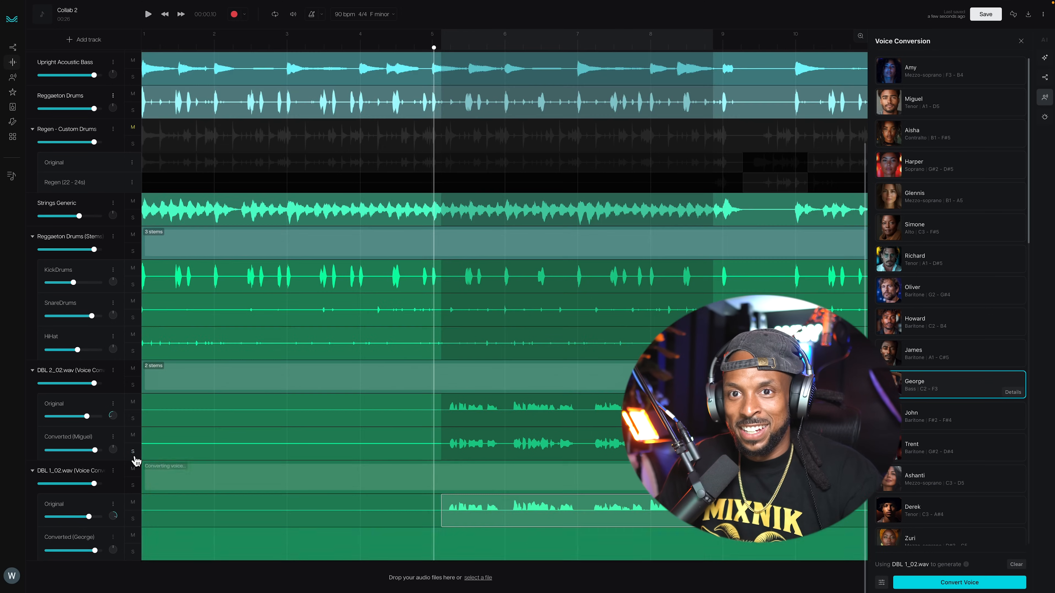
Step: Solo the George-converted backing vocal to hear it alone, then unsolo for the full mix
click(148, 13)
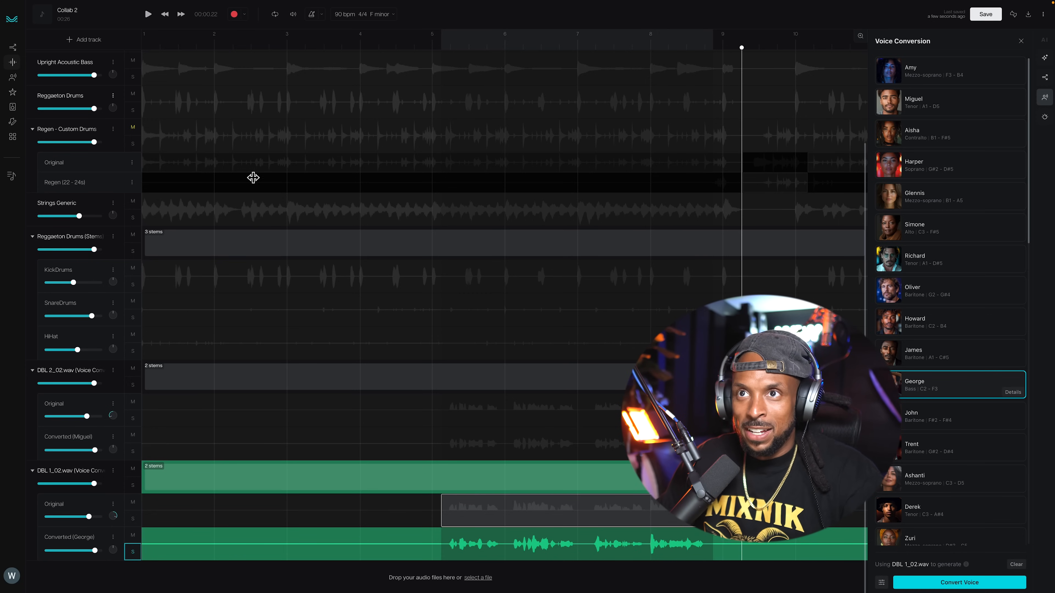
click(147, 13)
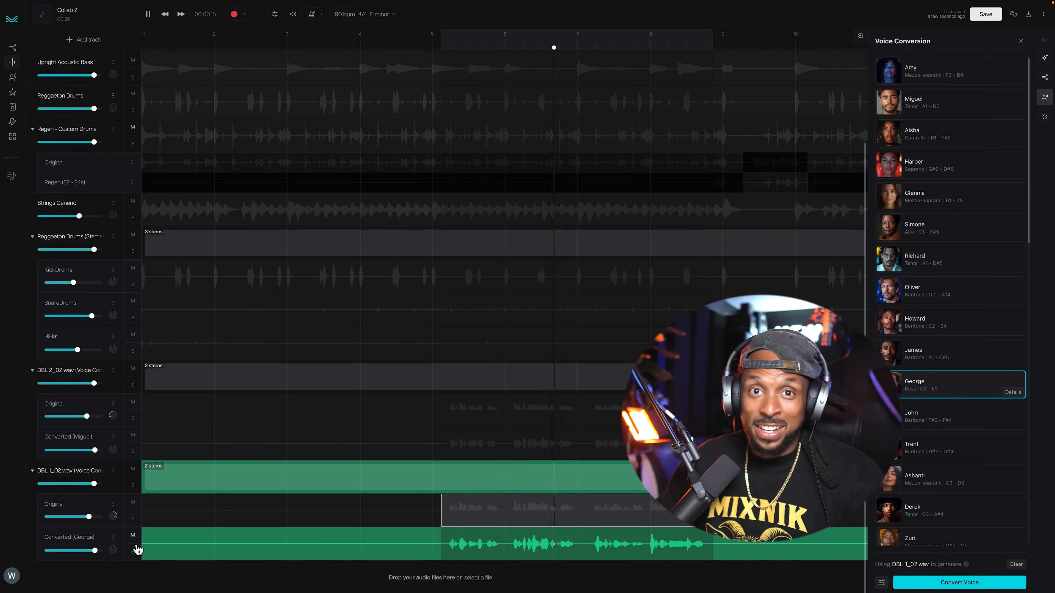
click(148, 13)
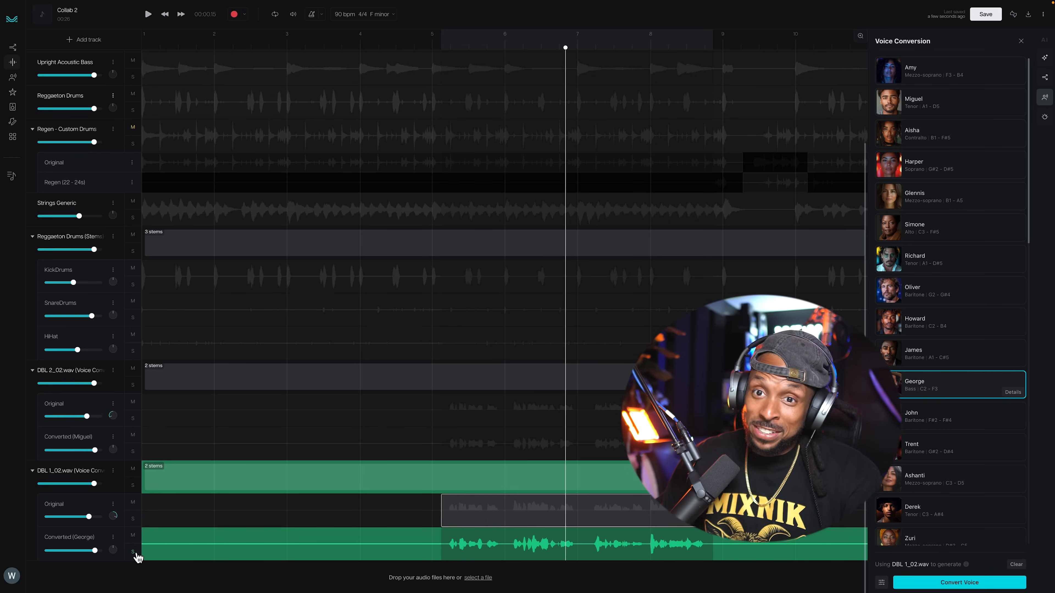
click(147, 13)
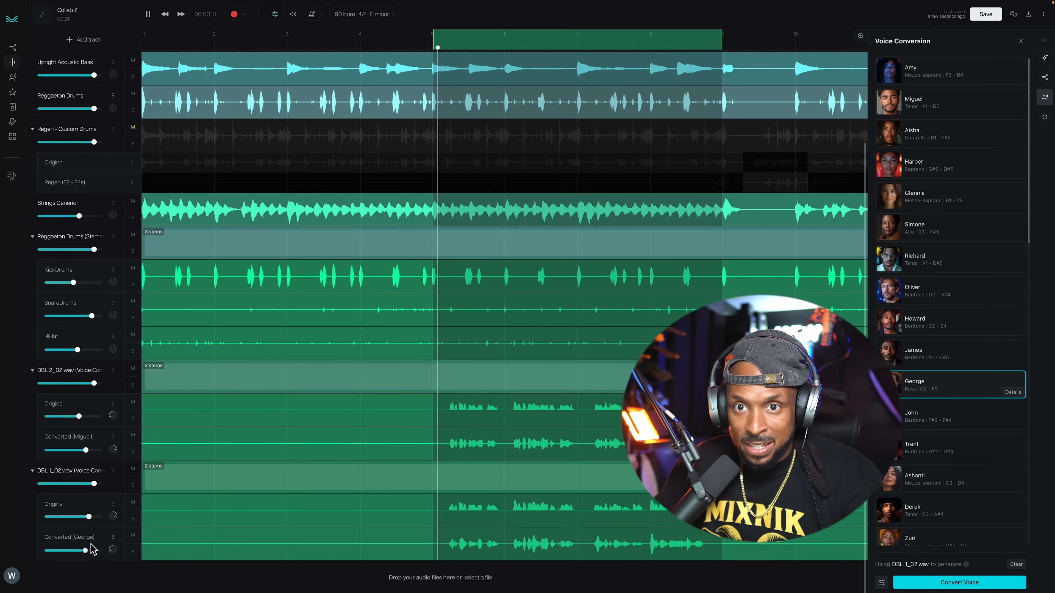